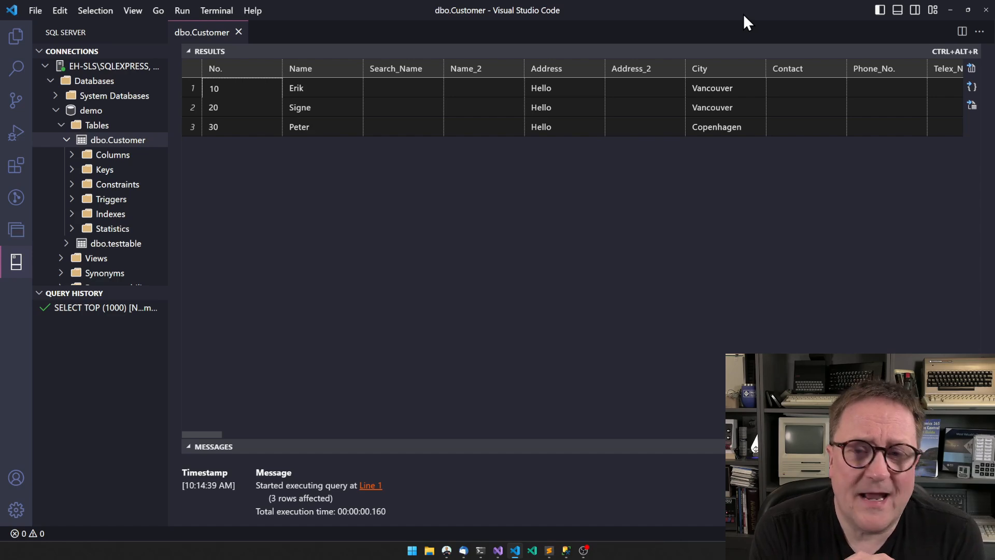
mouse_move(625, 117)
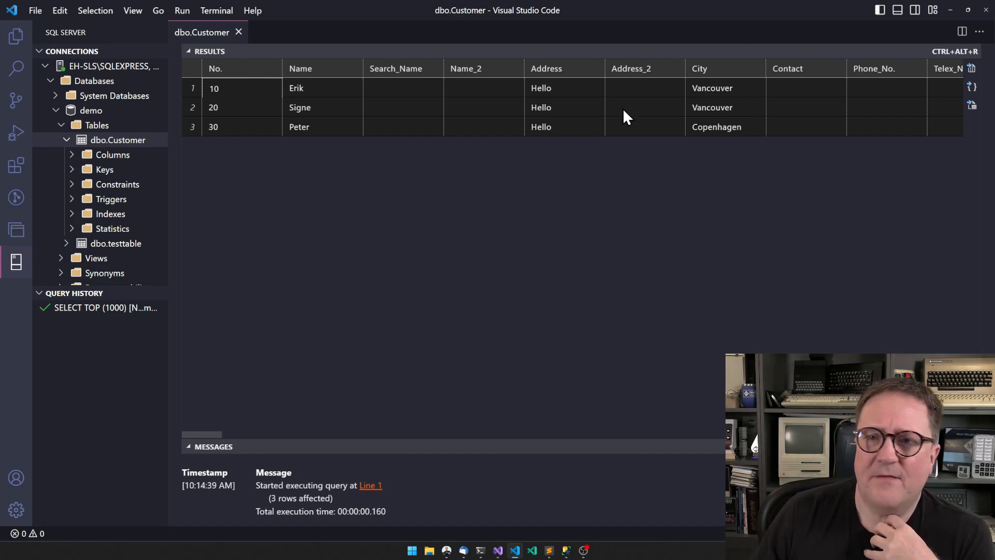
mouse_move(227, 101)
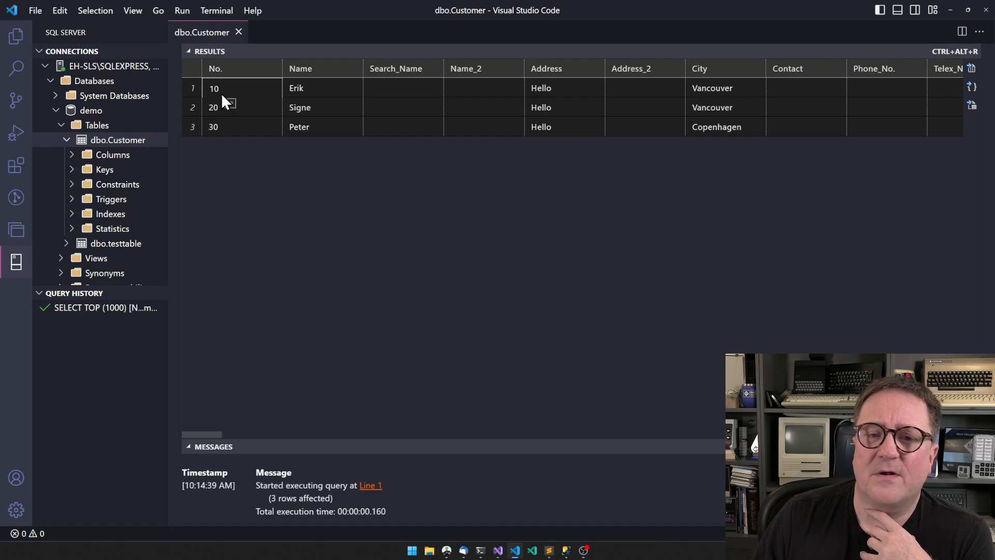
mouse_move(589, 98)
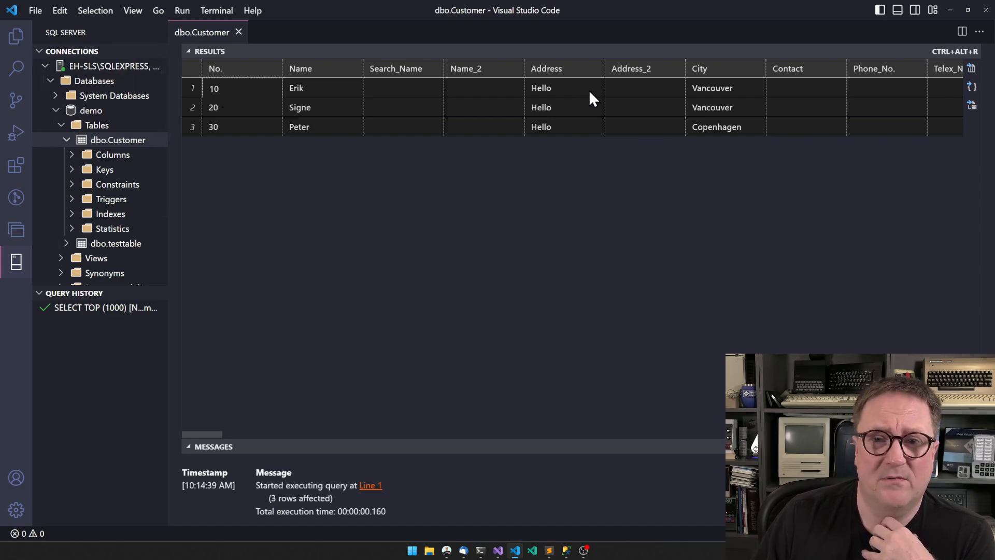
mouse_move(407, 217)
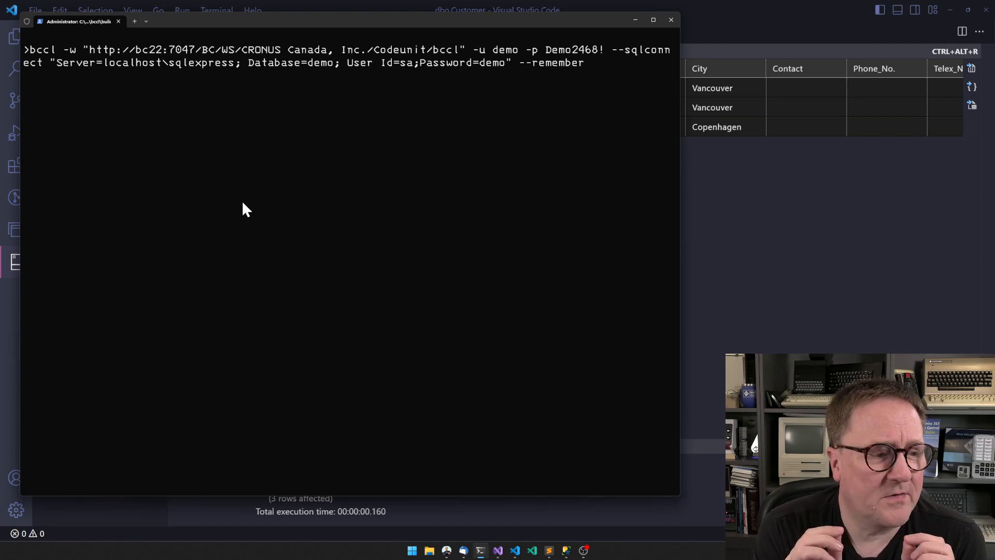
mouse_move(33, 69)
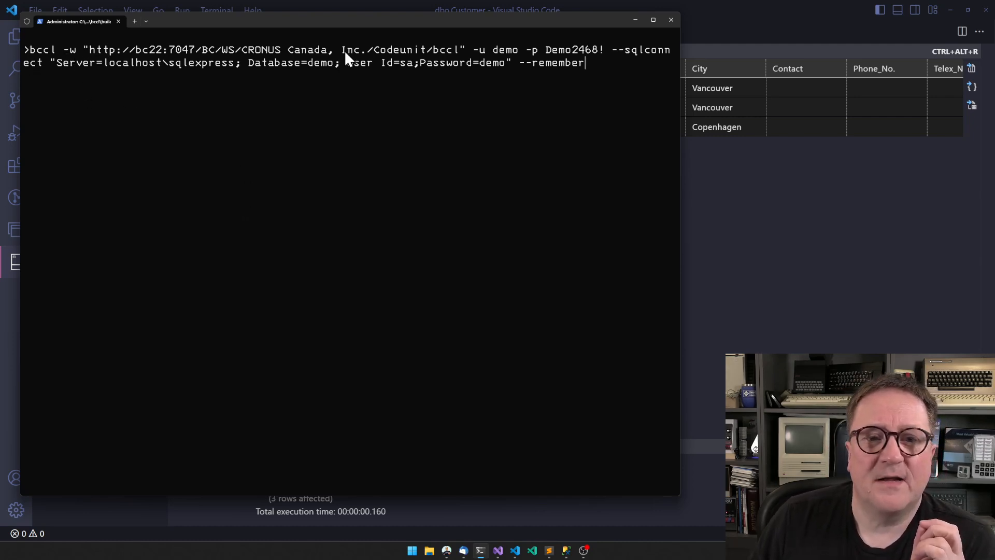
mouse_move(475, 57)
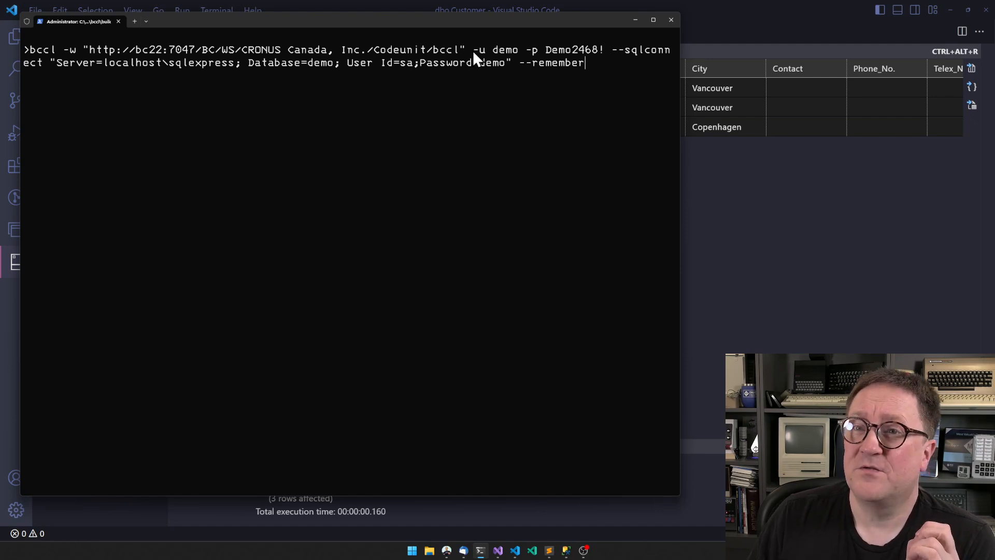
mouse_move(171, 64)
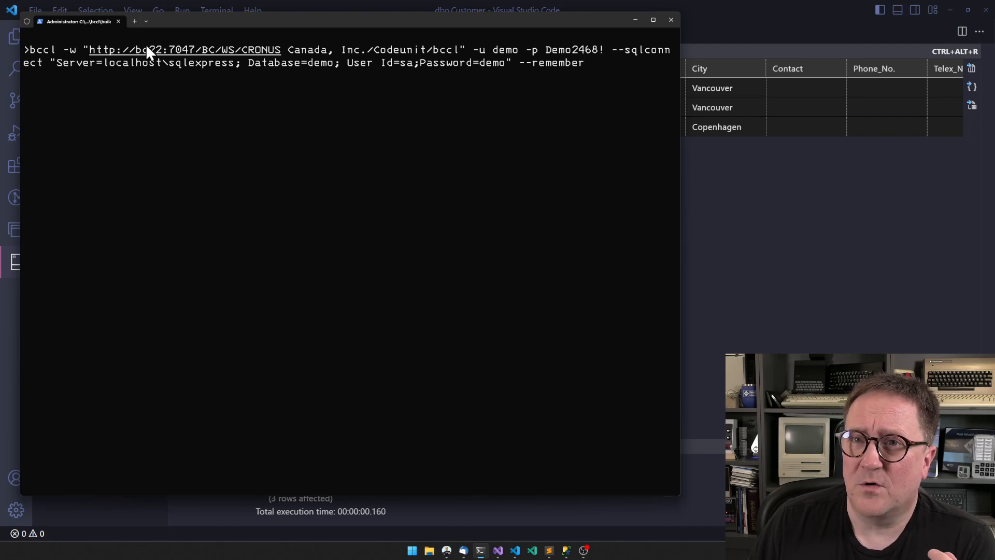
mouse_move(417, 83)
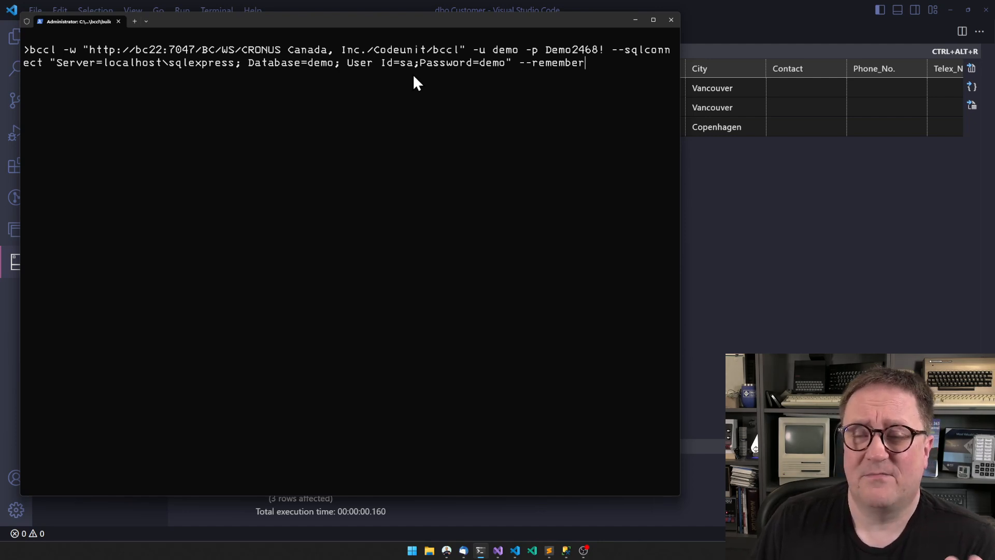
mouse_move(589, 56)
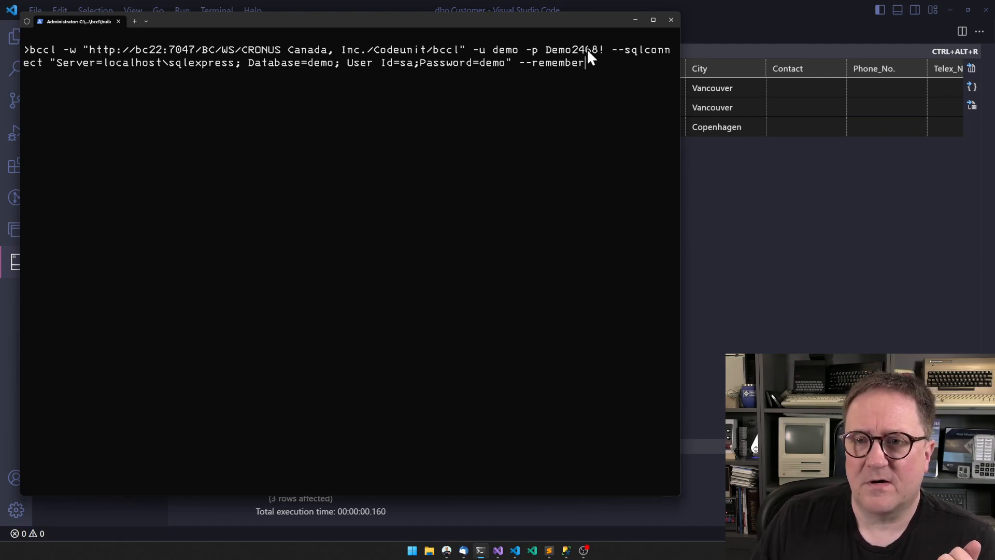
mouse_move(561, 64)
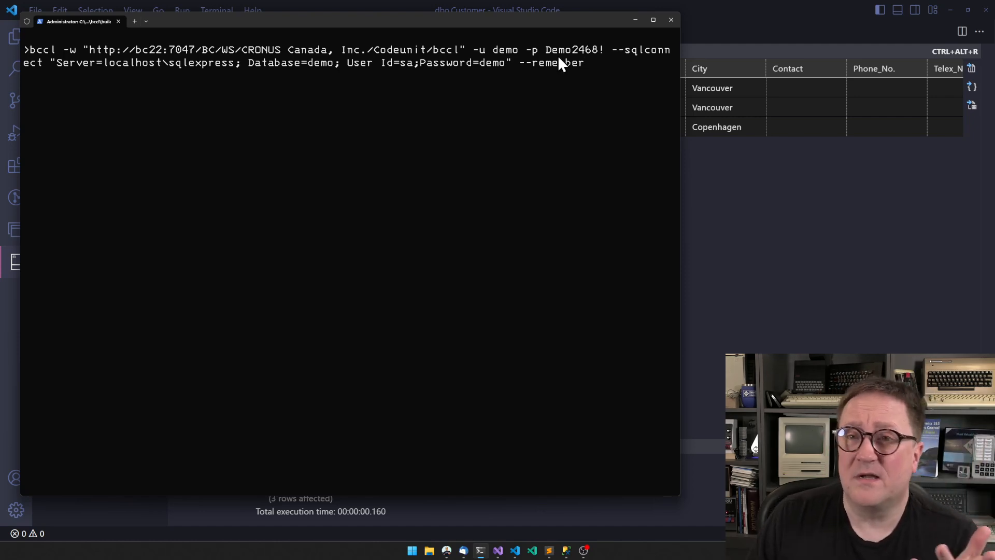
mouse_move(638, 58)
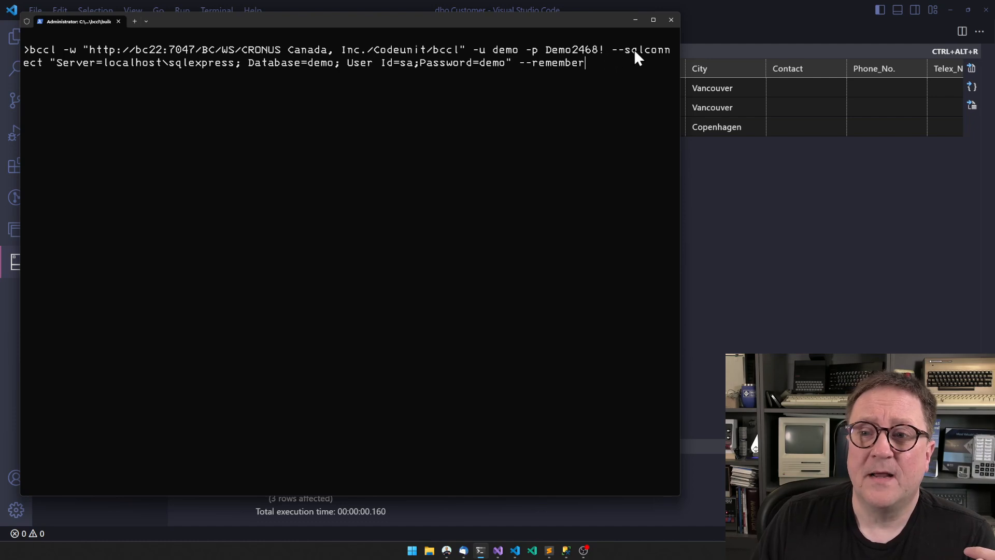
mouse_move(488, 72)
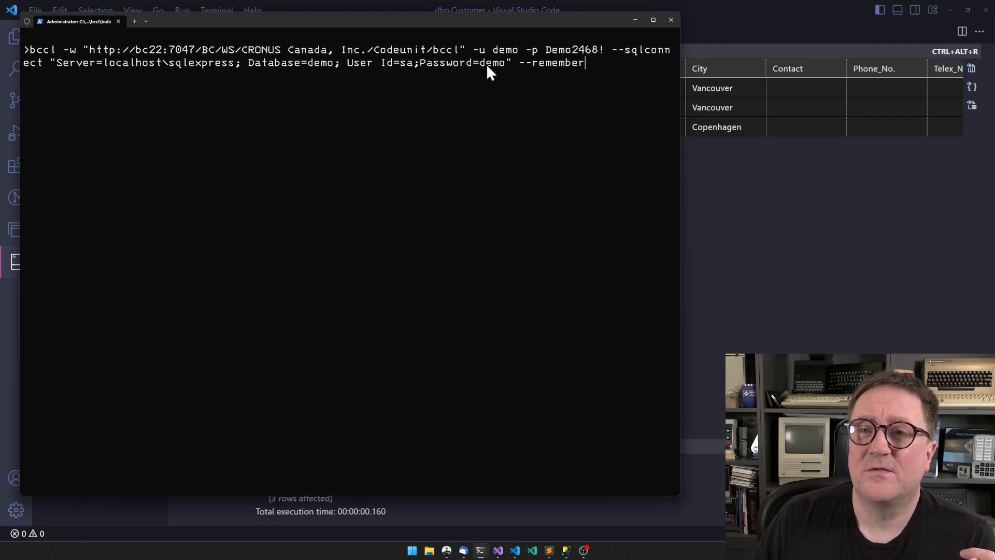
mouse_move(212, 133)
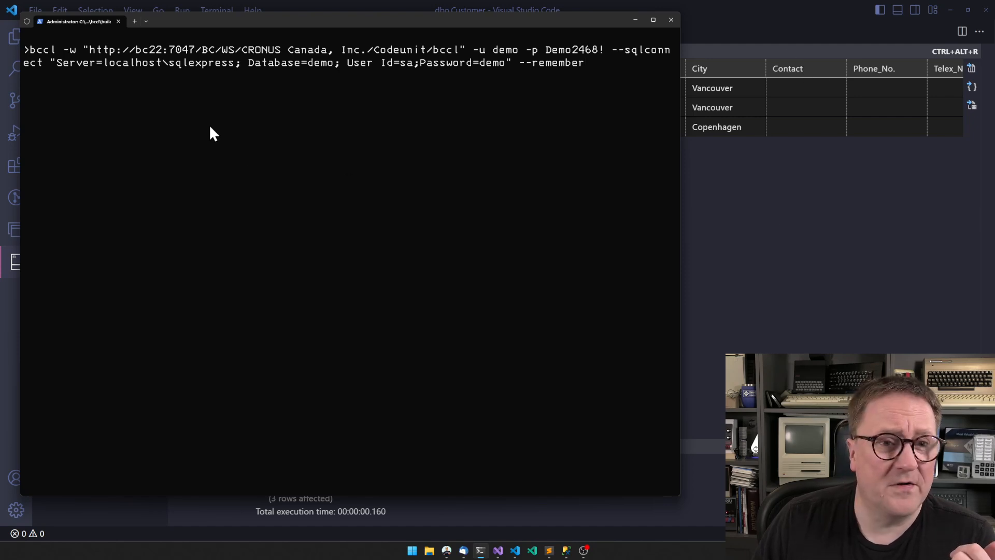
mouse_move(212, 68)
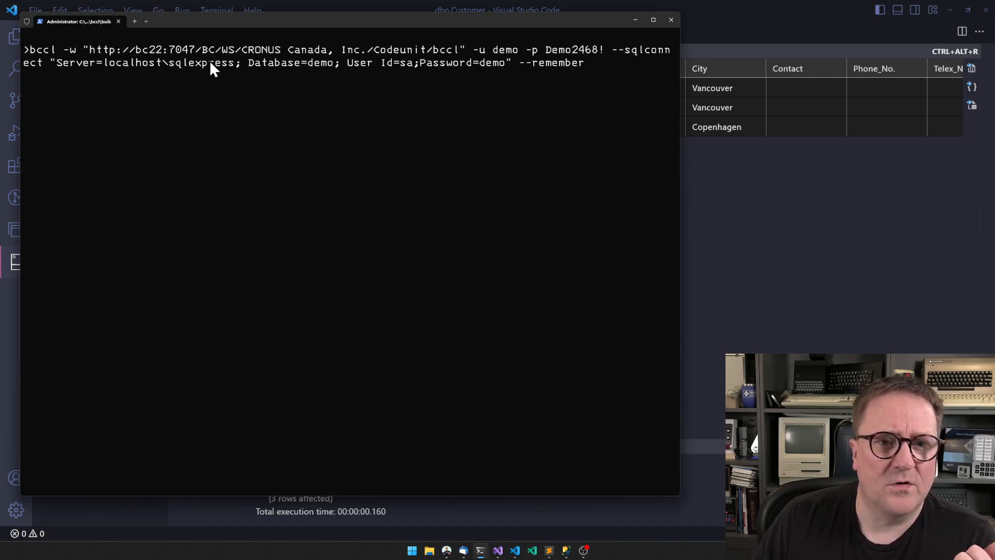
mouse_move(316, 78)
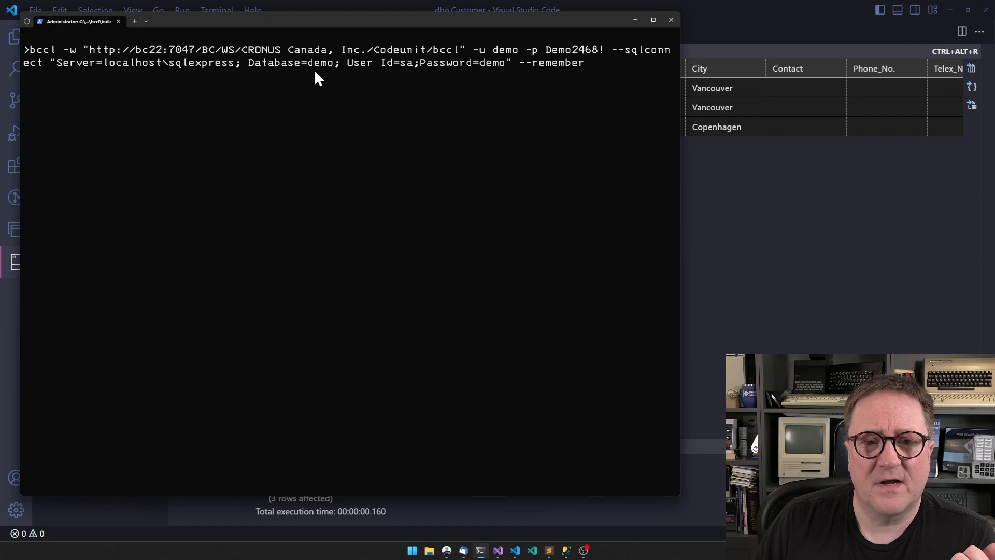
mouse_move(476, 69)
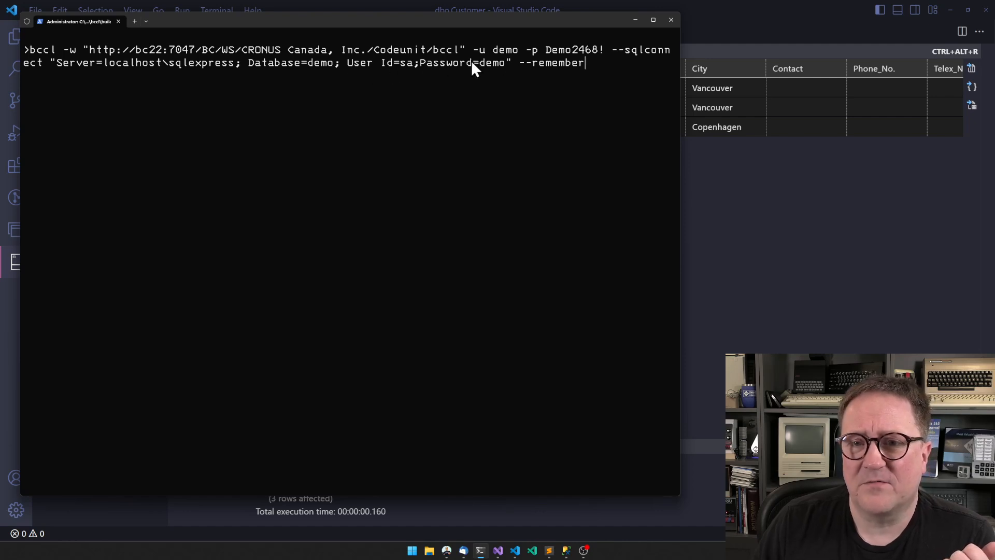
mouse_move(529, 75)
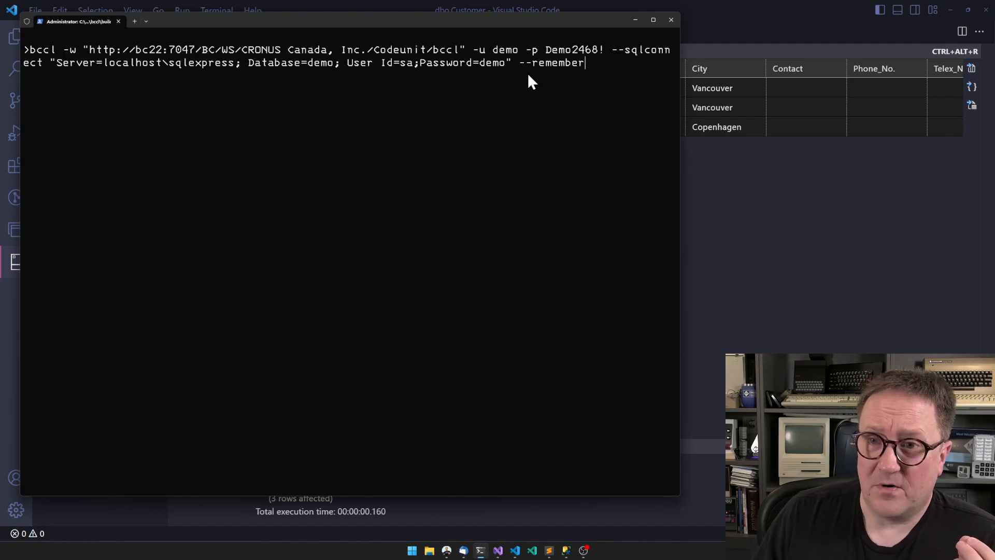
mouse_move(532, 23)
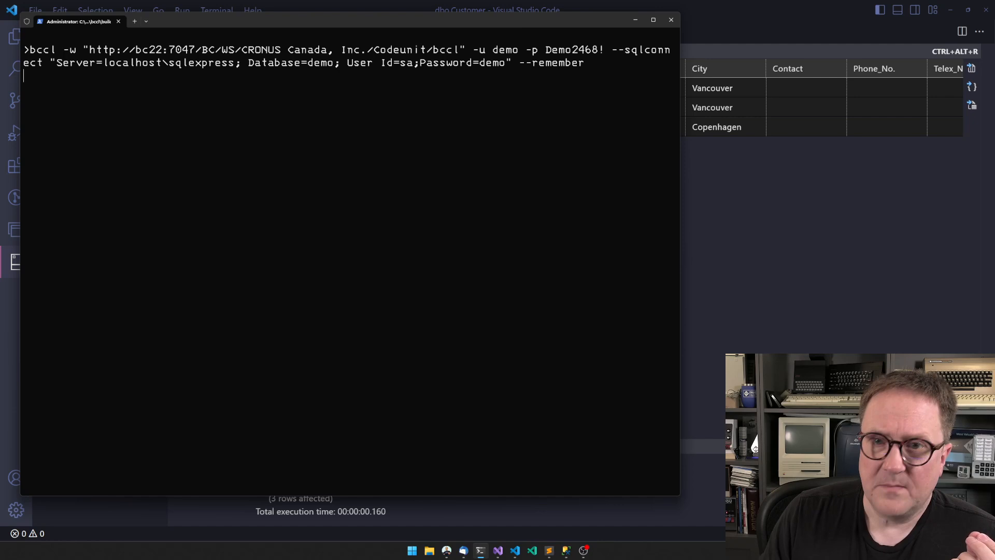
Step: Run the --remember command to store connection settings, then start typing 'bccl - tasks'
key("Return")
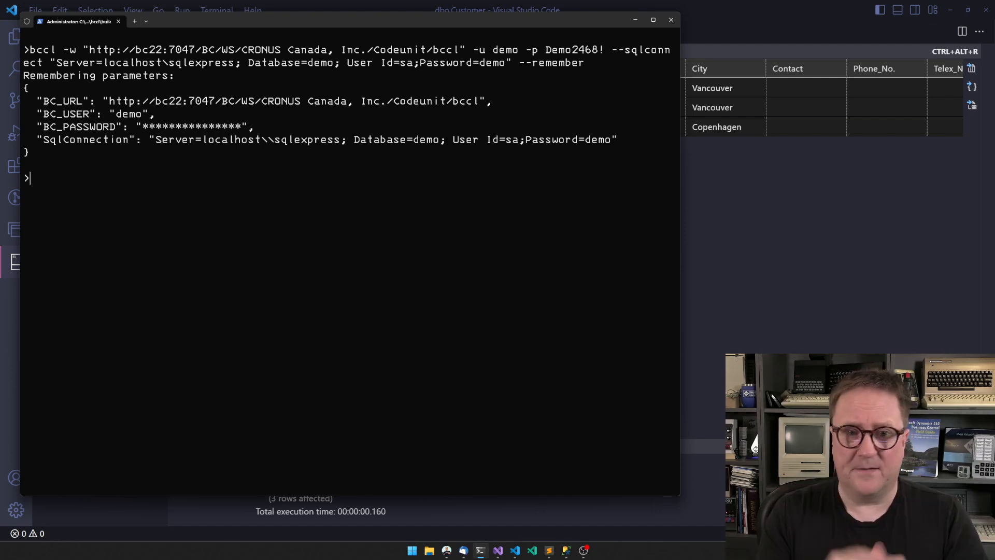
mouse_move(175, 272)
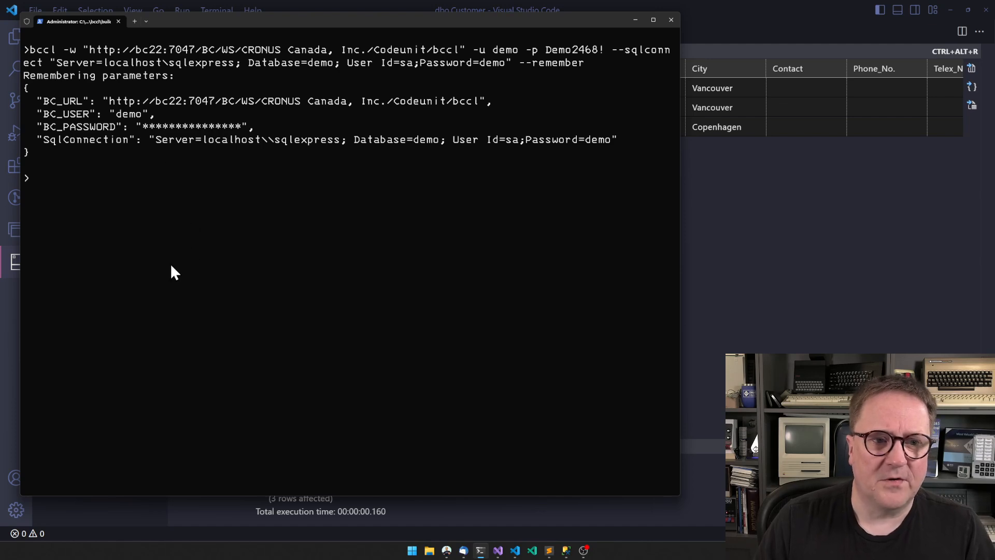
type("bccl - tasks")
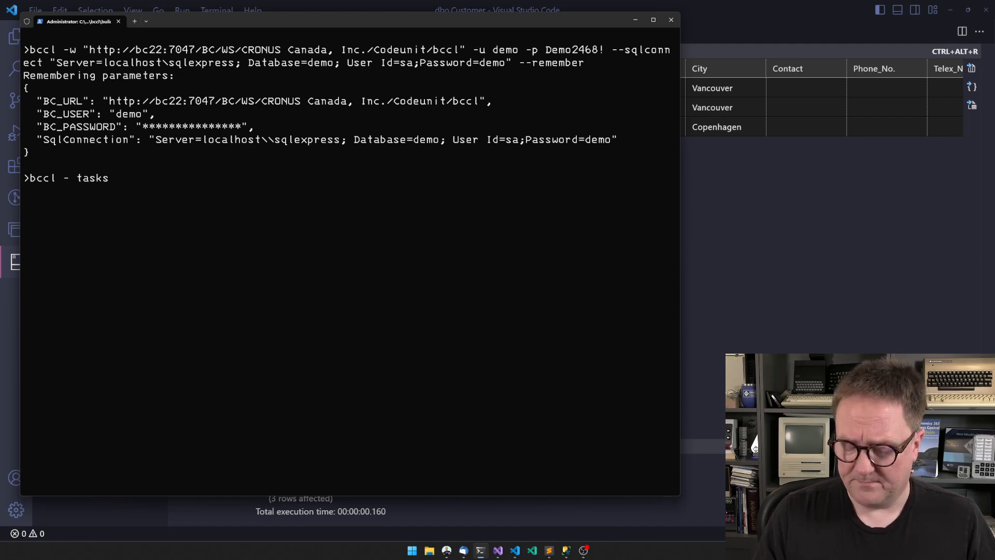
Step: Run the mistyped 'bccl - tasks' to get the help listing, then insert '-t' into the command
key("Return")
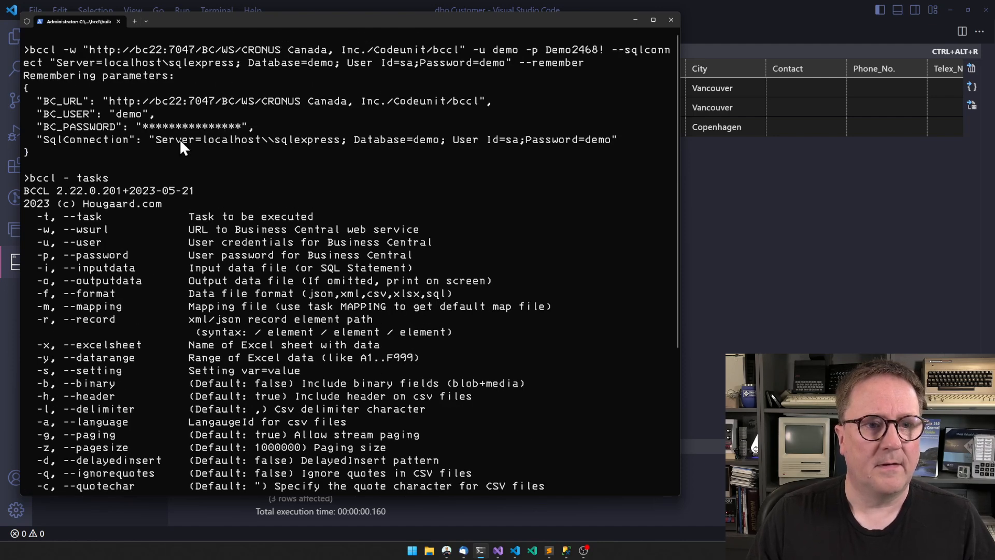
scroll("down", 3)
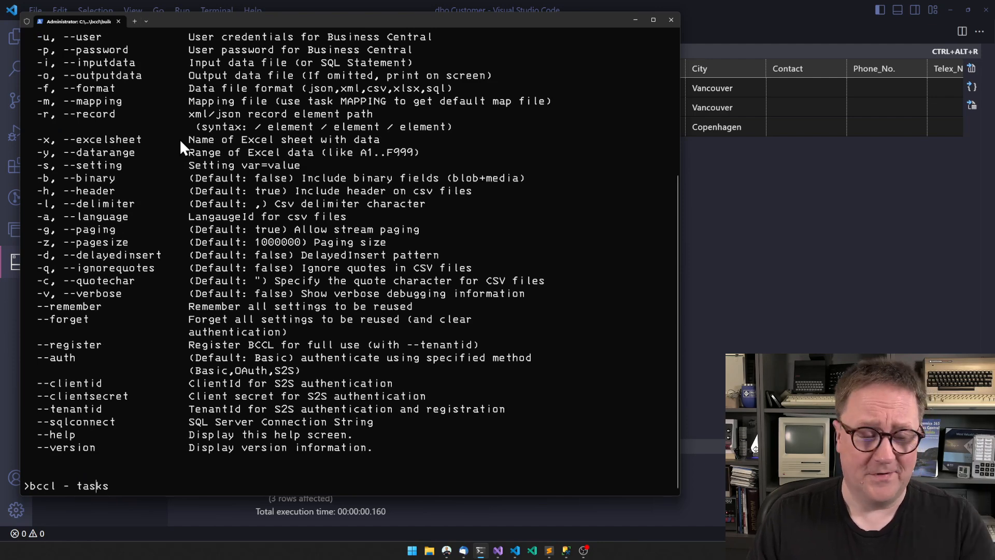
type("-t")
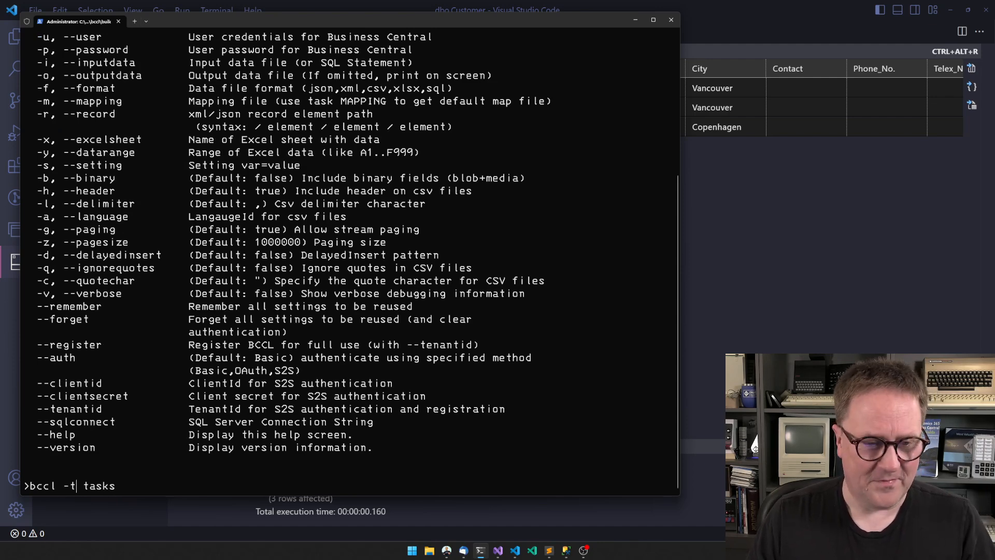
Step: Run 'bccl -t tasks' and review the JSON list of tasks, codeunits and parameters
key("Return")
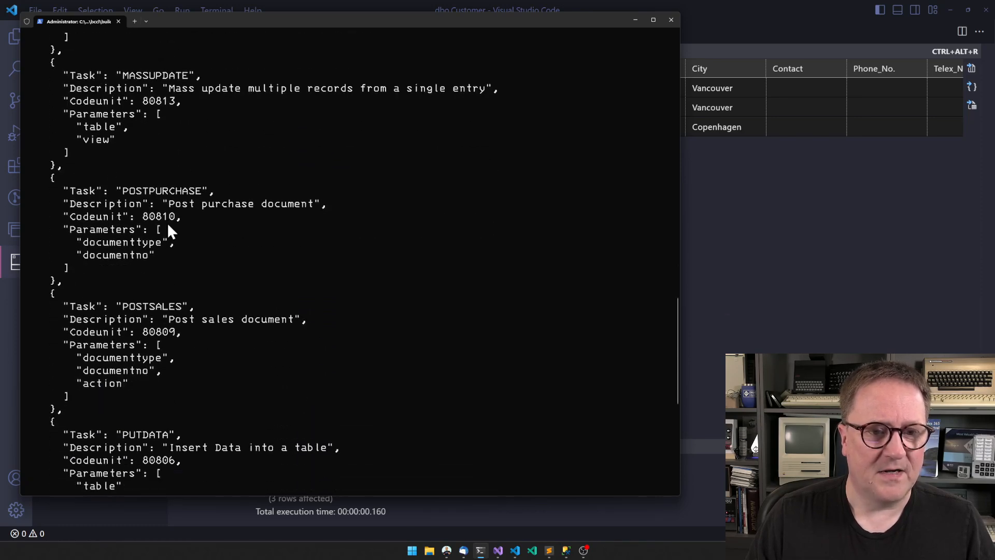
scroll("down", 3)
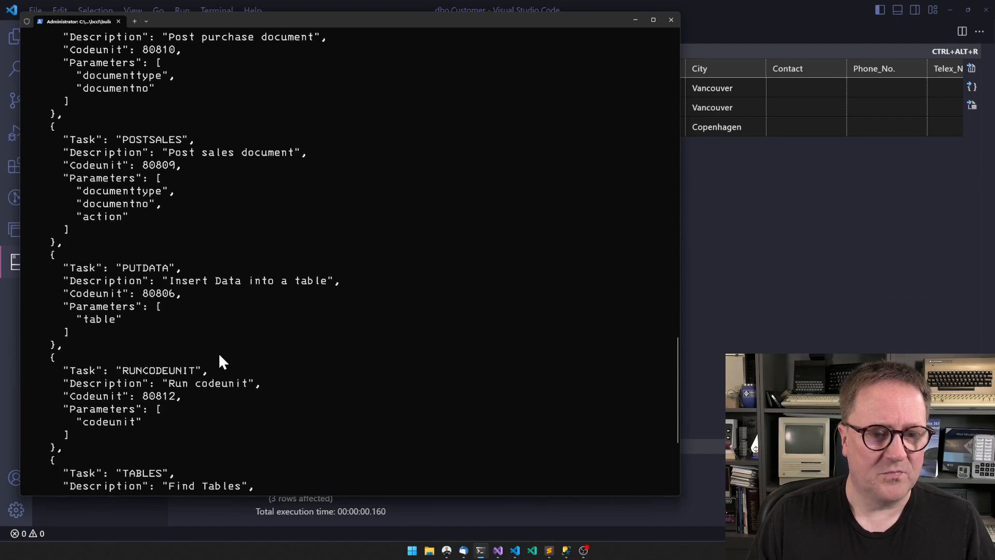
scroll("down", 3)
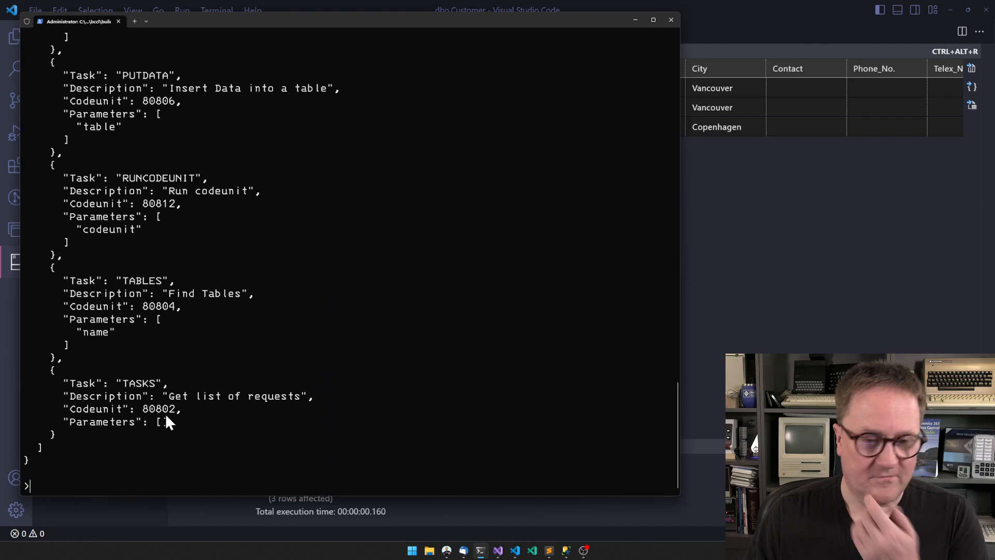
scroll("up", 3)
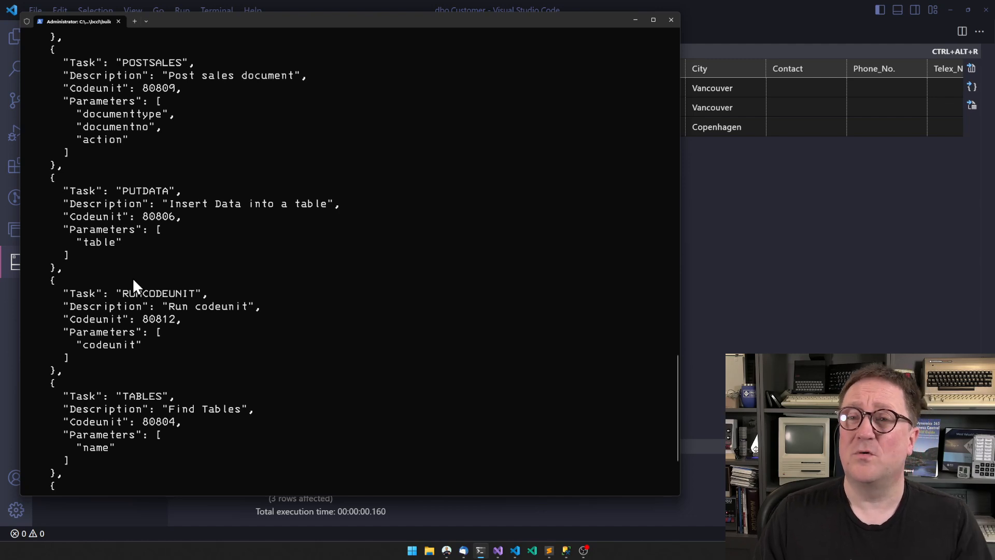
scroll("down", 3)
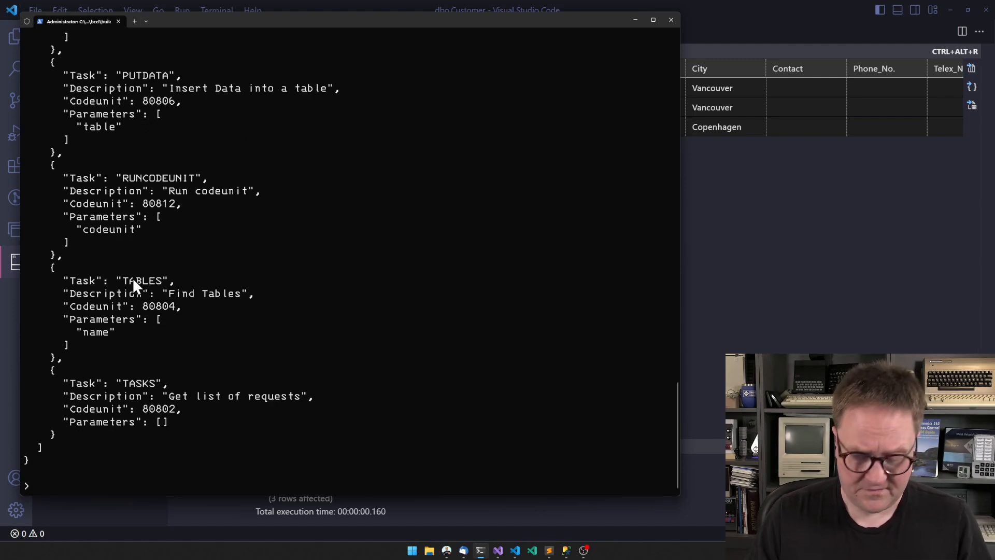
Step: Compose 'bccl -t putdata -s table=18 -f sql -m' at the prompt
type("bccl -t")
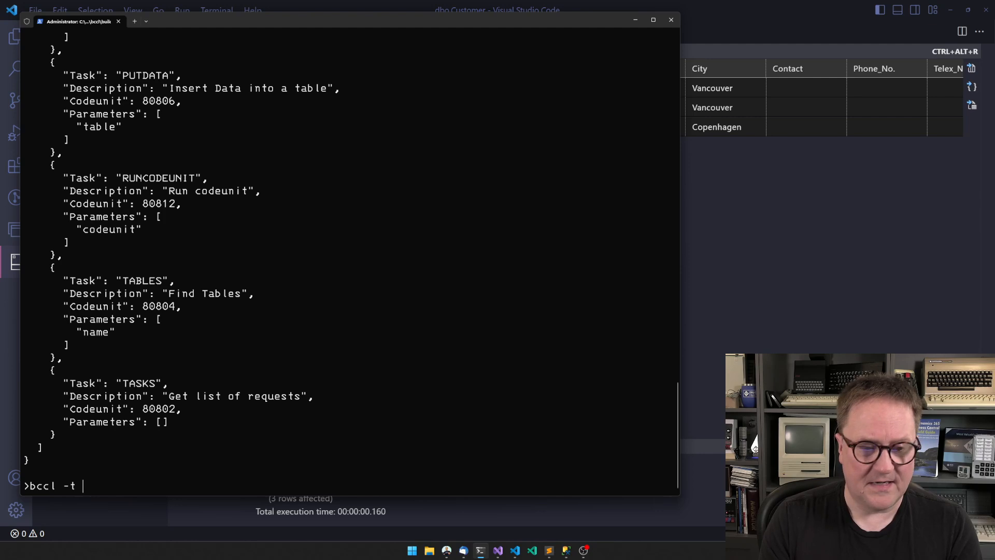
type("putdata")
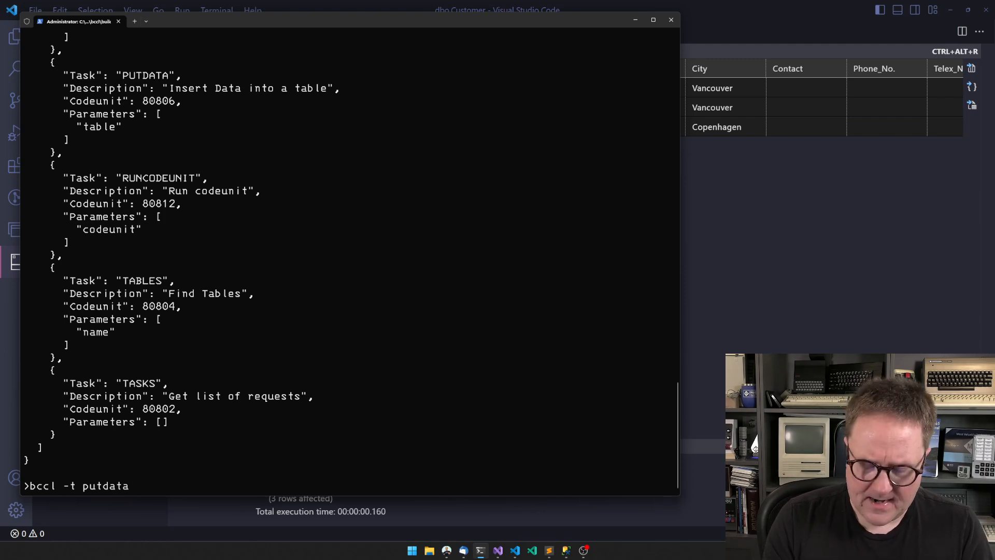
type("-s table=18")
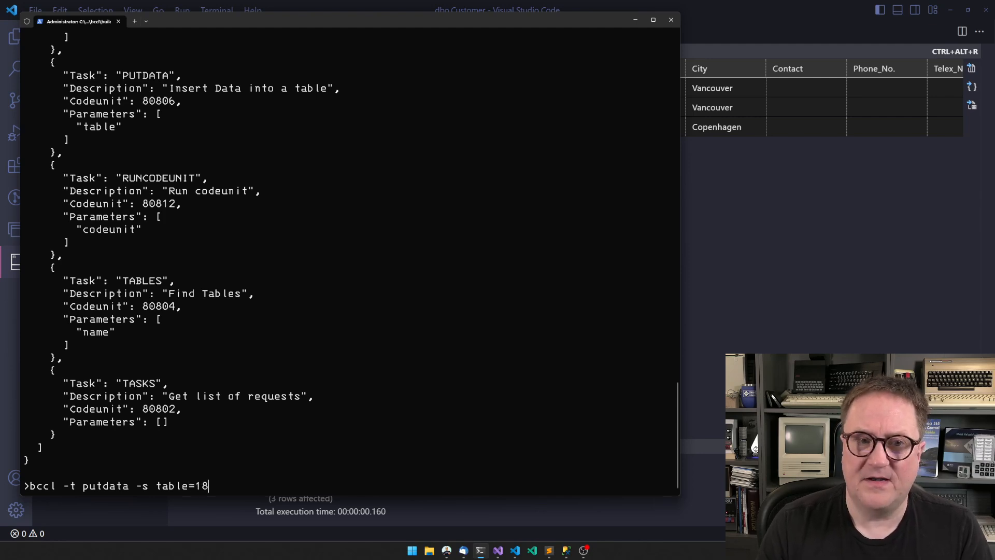
mouse_move(72, 203)
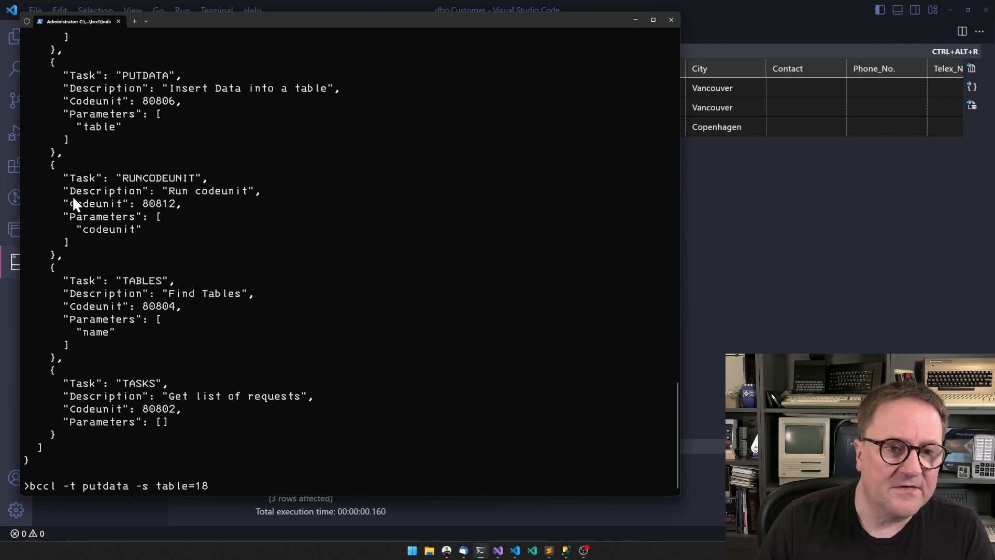
scroll("up", 3)
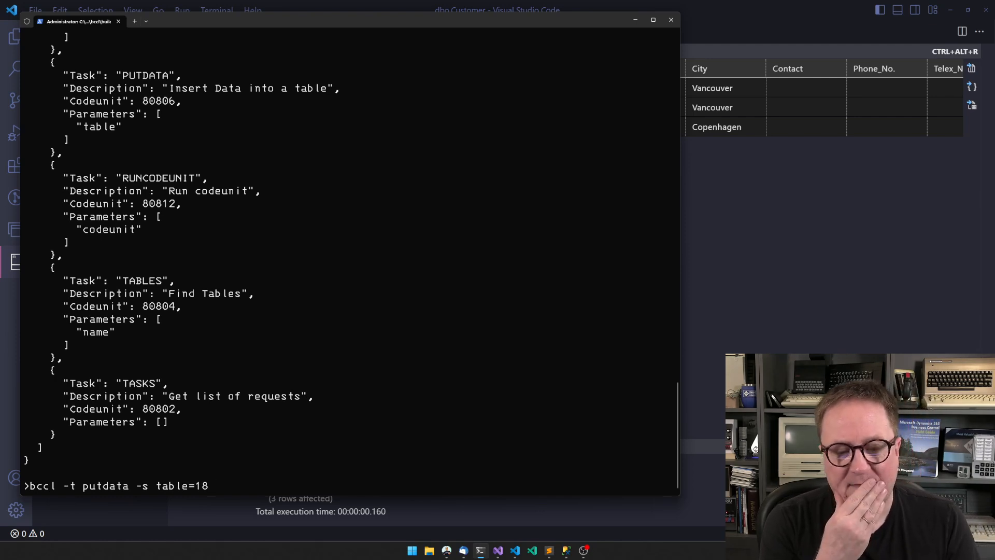
type("-f sql")
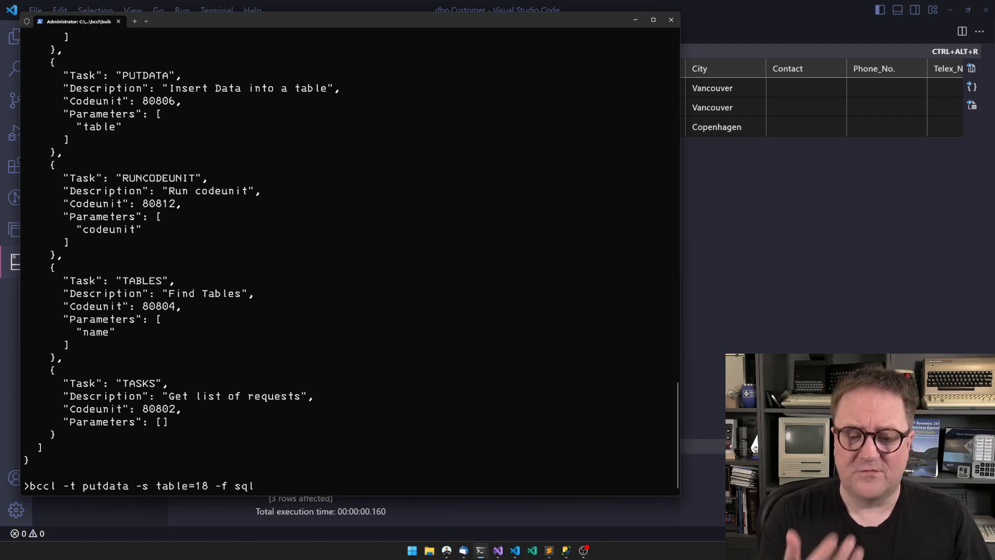
type("-m")
type("type Customer.mapping.json")
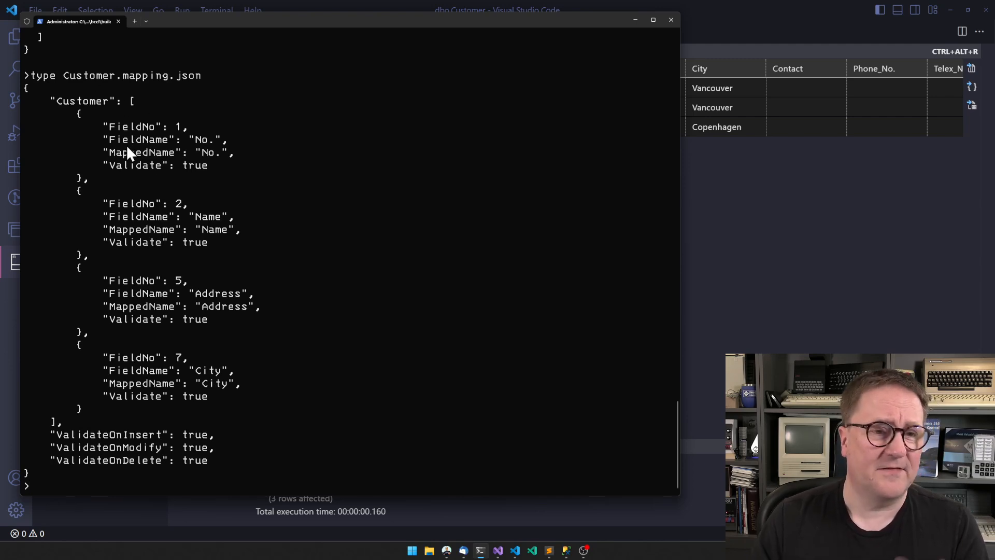
mouse_move(164, 159)
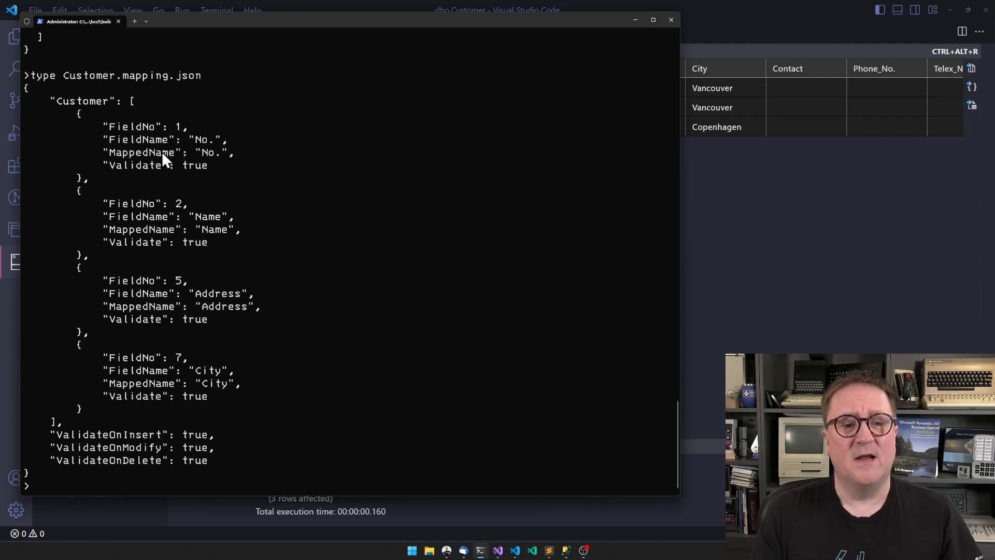
mouse_move(215, 361)
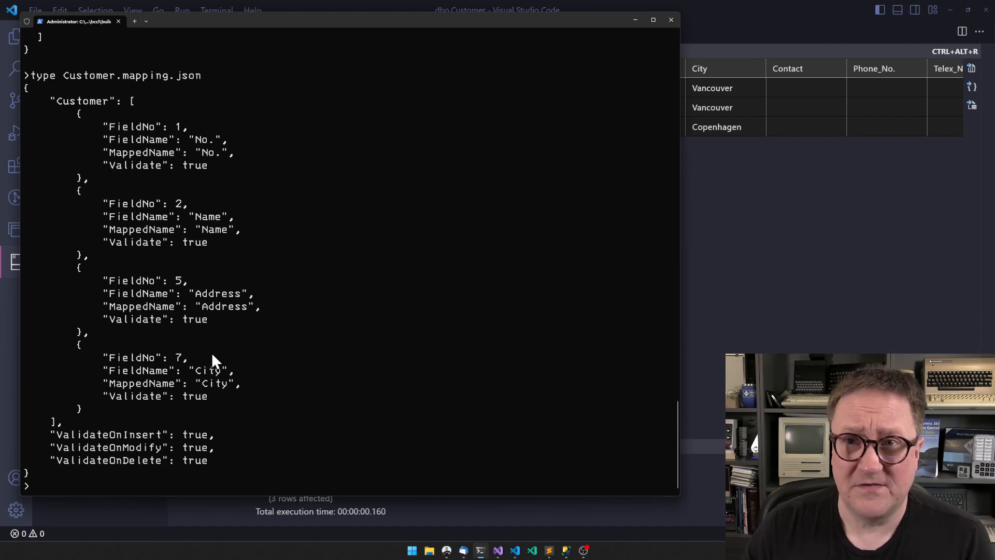
mouse_move(221, 174)
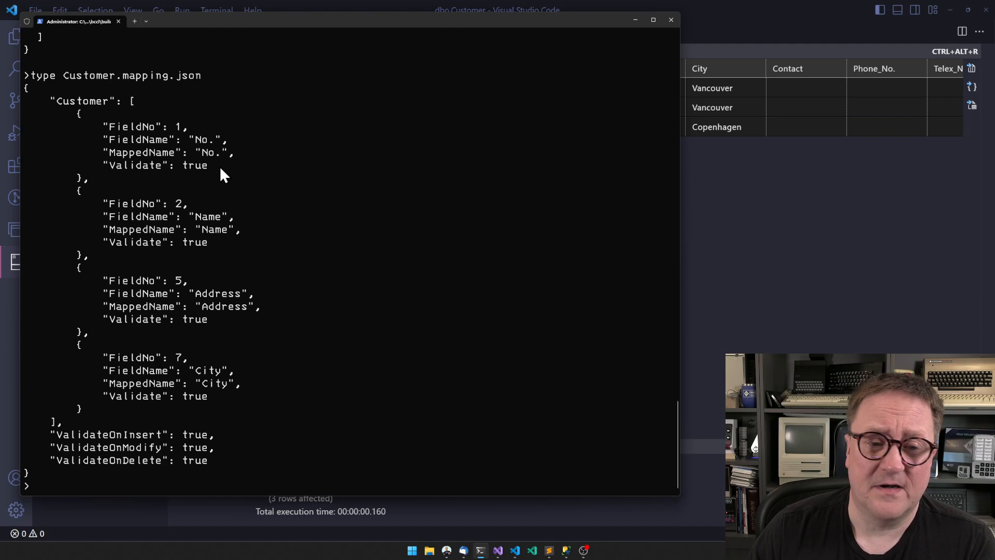
mouse_move(228, 405)
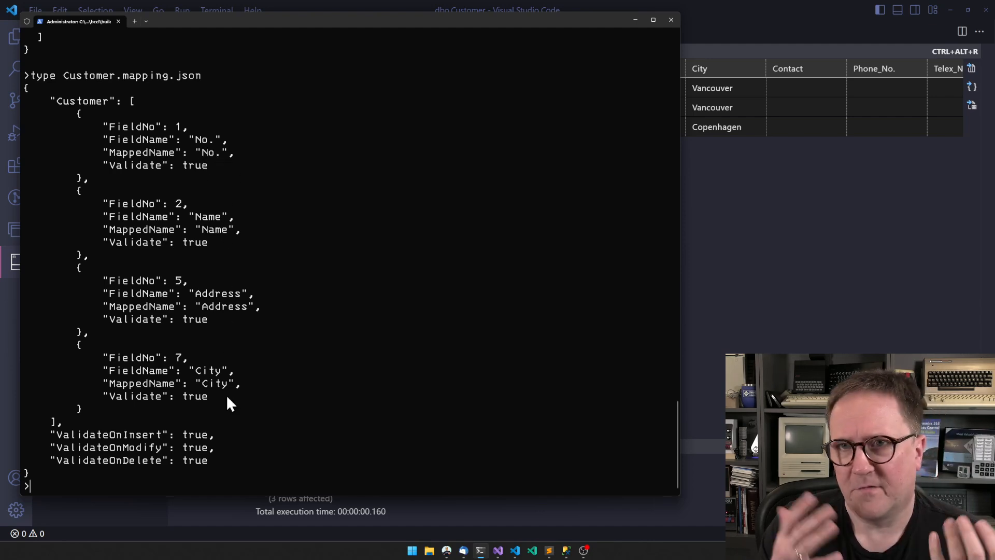
mouse_move(210, 190)
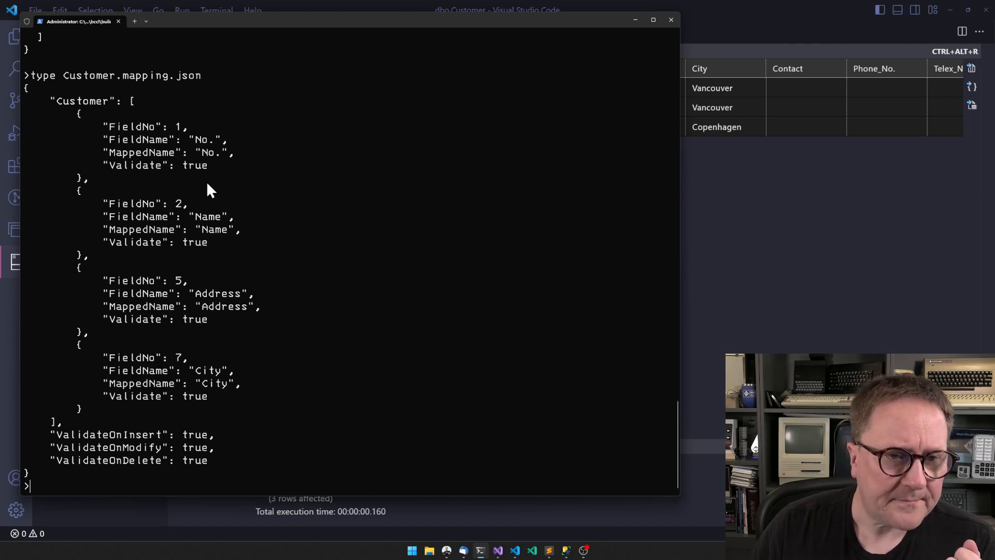
mouse_move(219, 442)
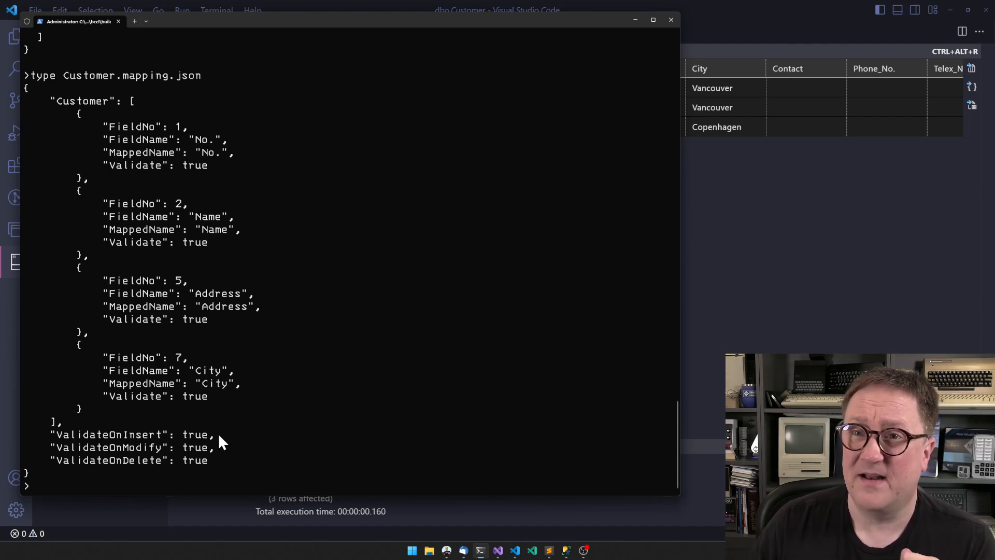
Step: Compose 'bccl -t putdata -s table=18 -m Customer.mapping.json -f sql -i "select * from Customer"'
type("bccl -t putdata -")
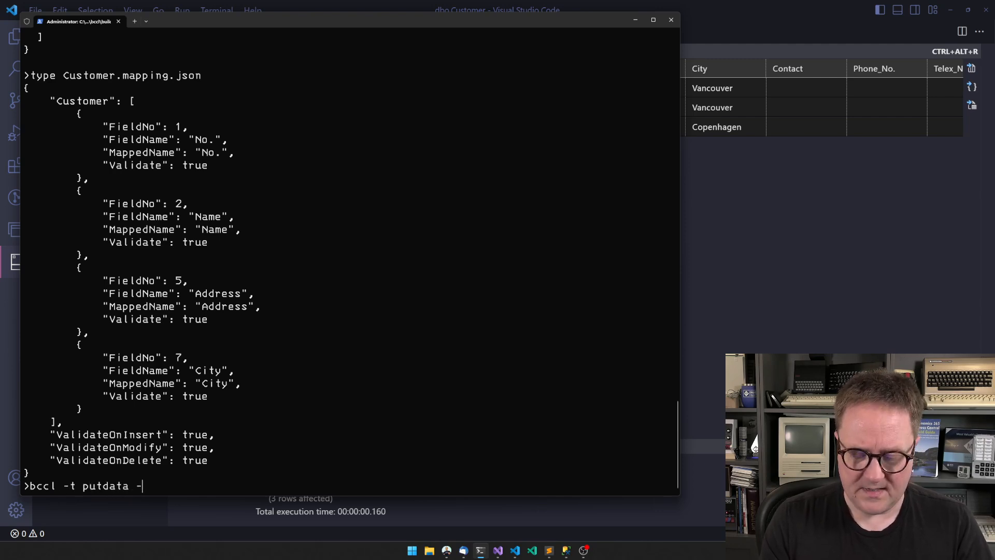
type("s table=1")
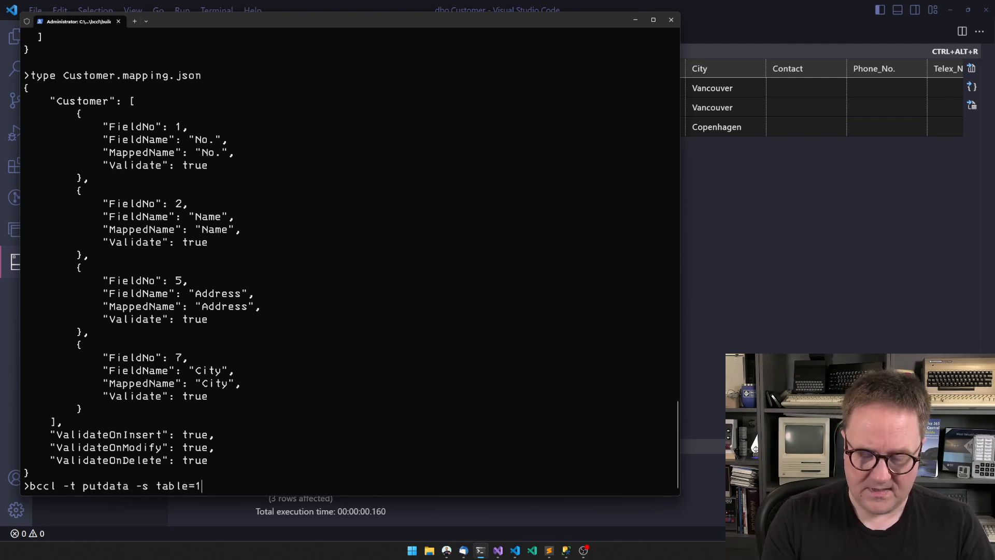
type("8 -m")
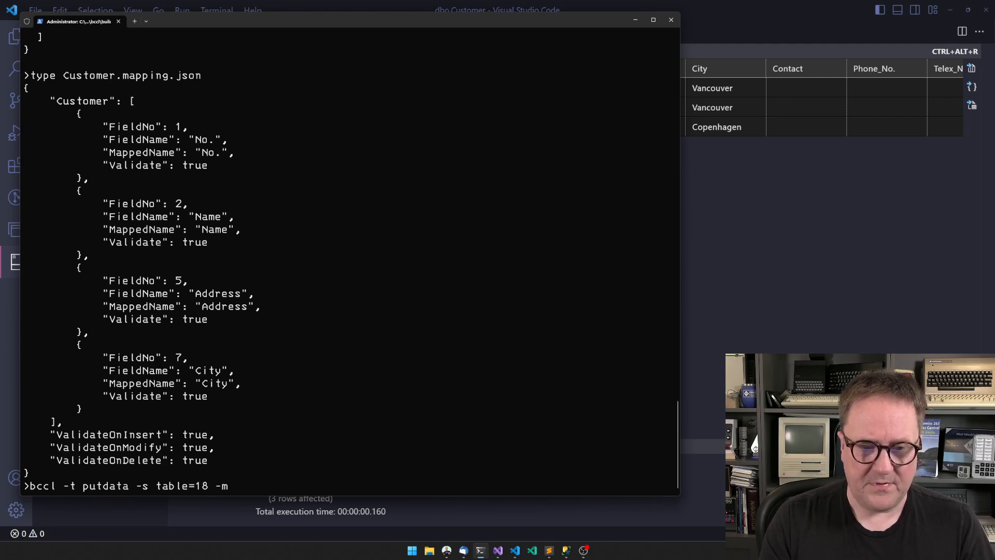
type("Customer.mapping.json")
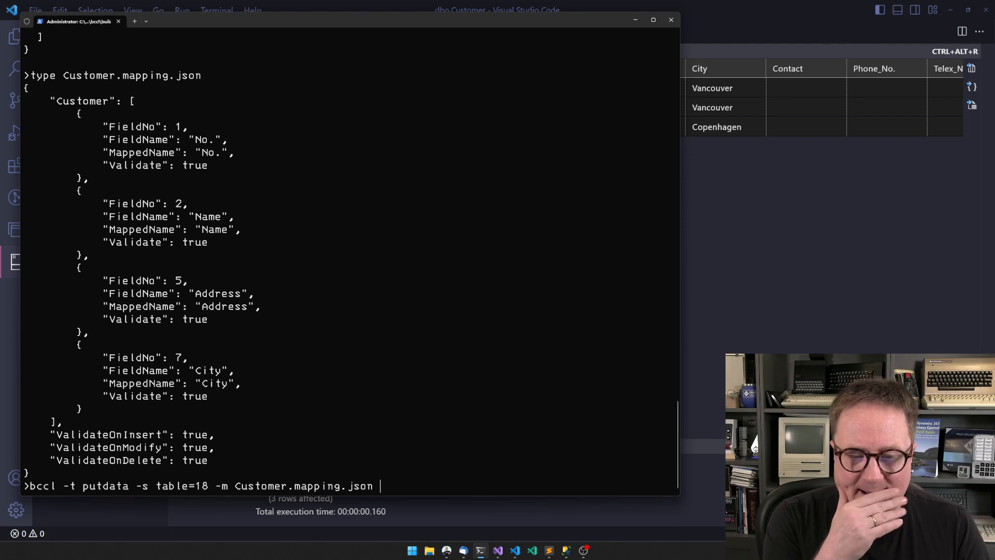
type("-f sql")
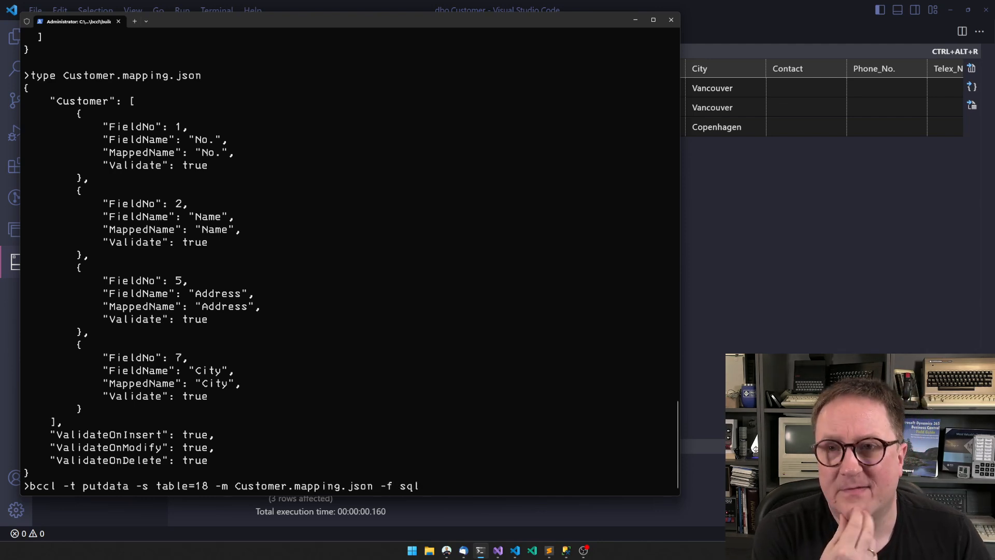
mouse_move(265, 459)
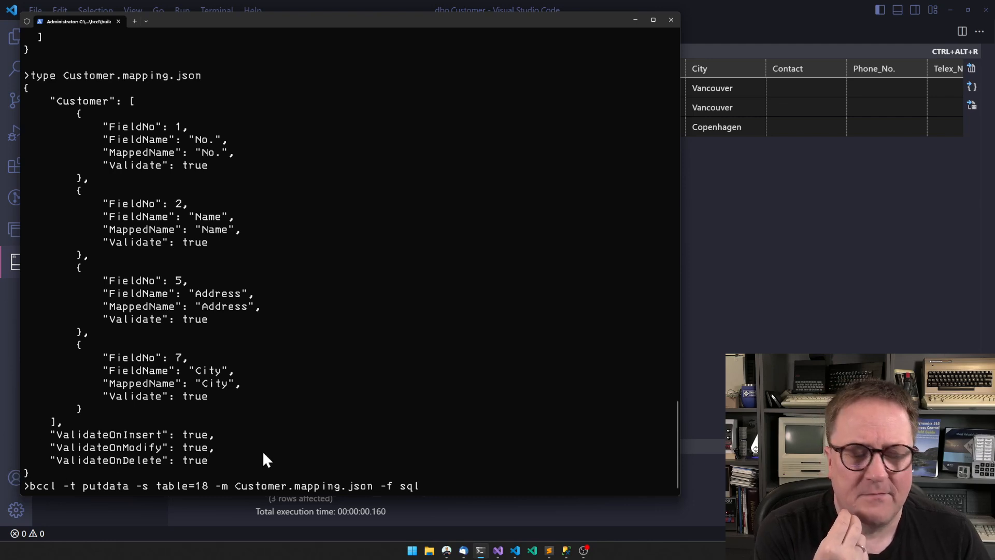
mouse_move(247, 459)
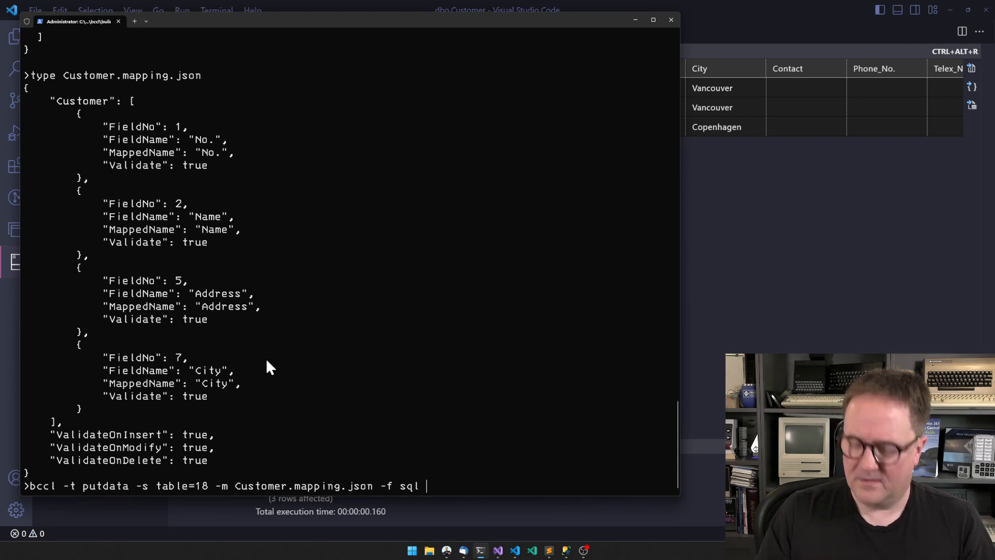
type("-i \"select")
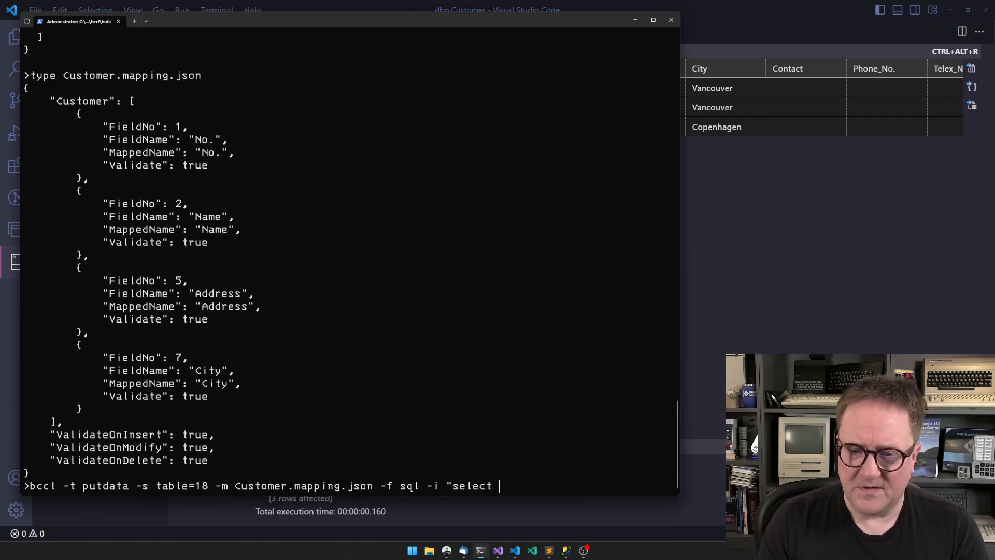
type("* from")
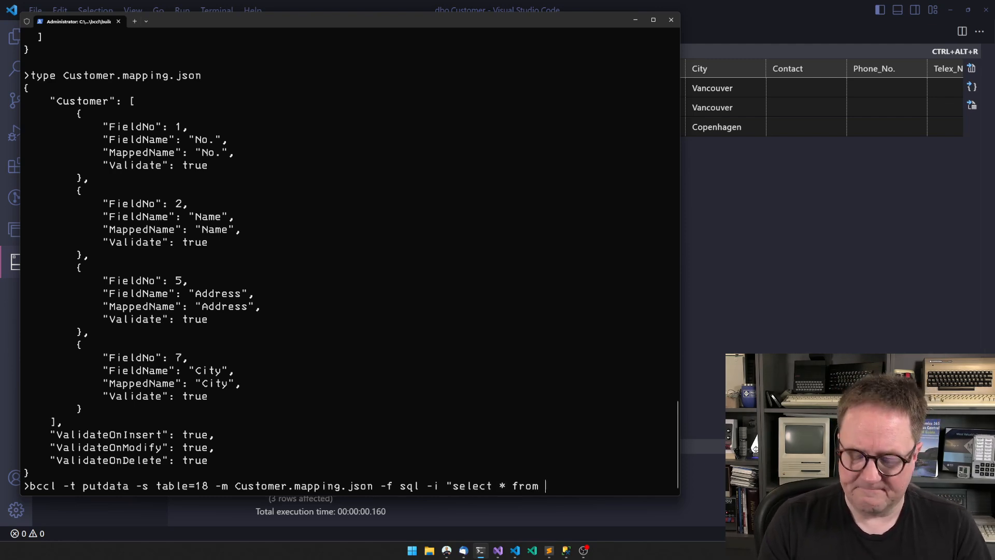
type("Customer\"")
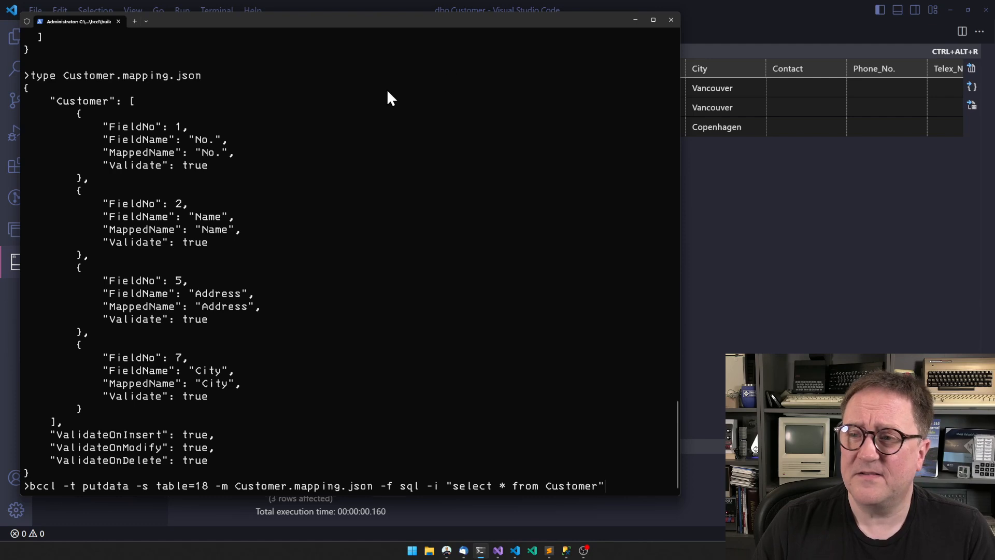
mouse_move(502, 210)
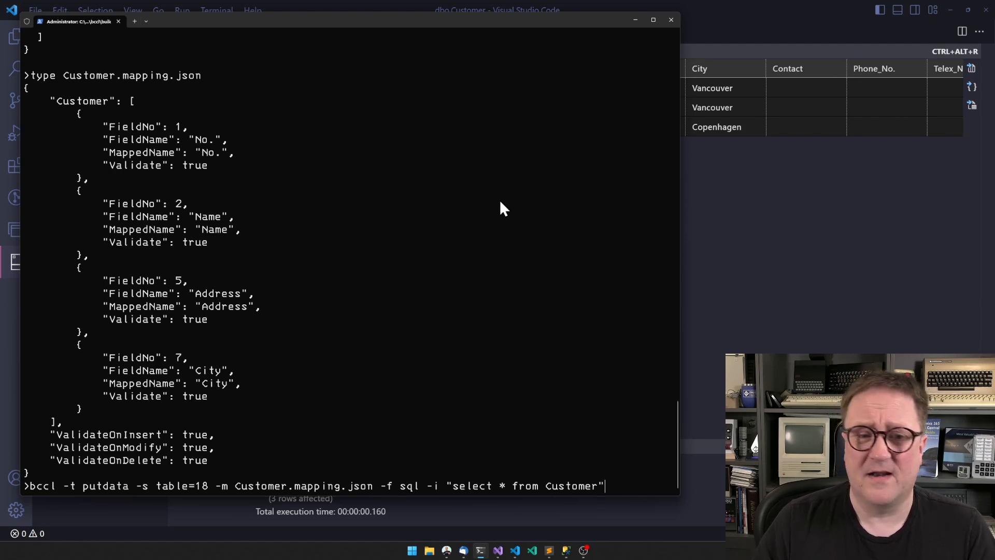
mouse_move(816, 225)
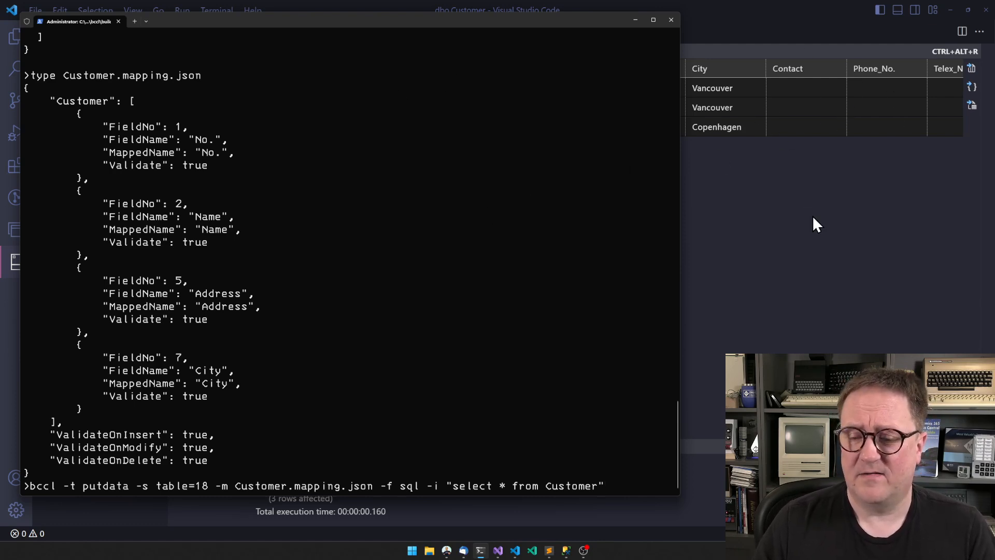
mouse_move(491, 496)
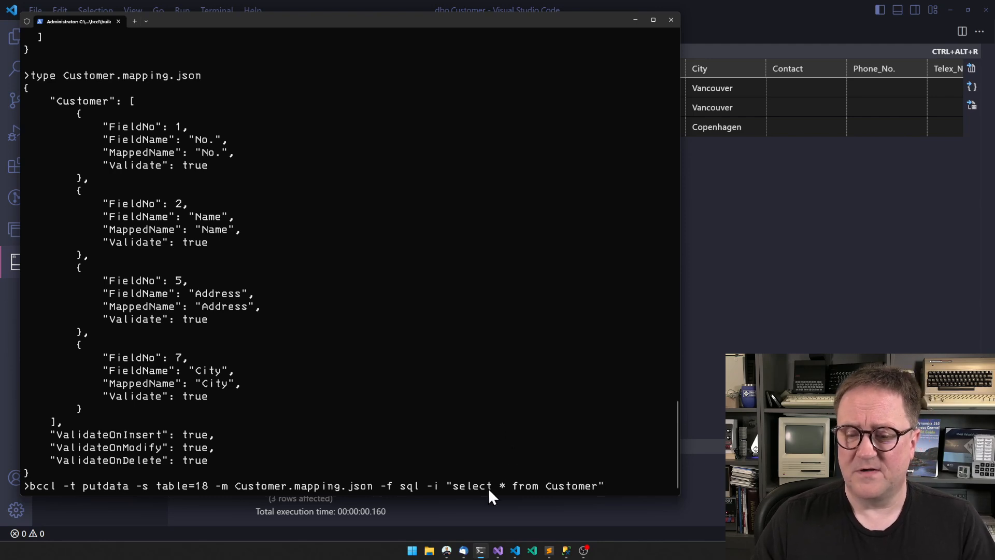
mouse_move(134, 155)
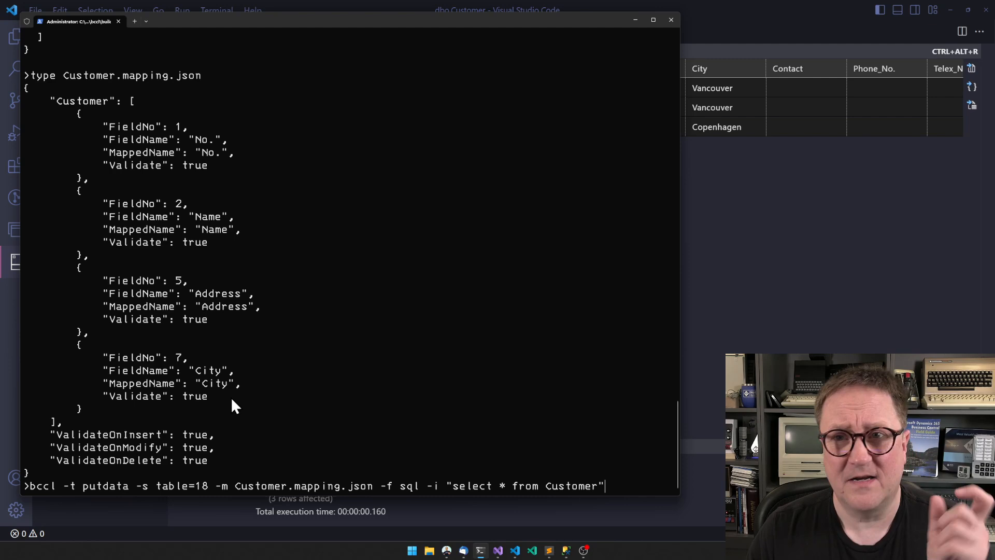
mouse_move(482, 431)
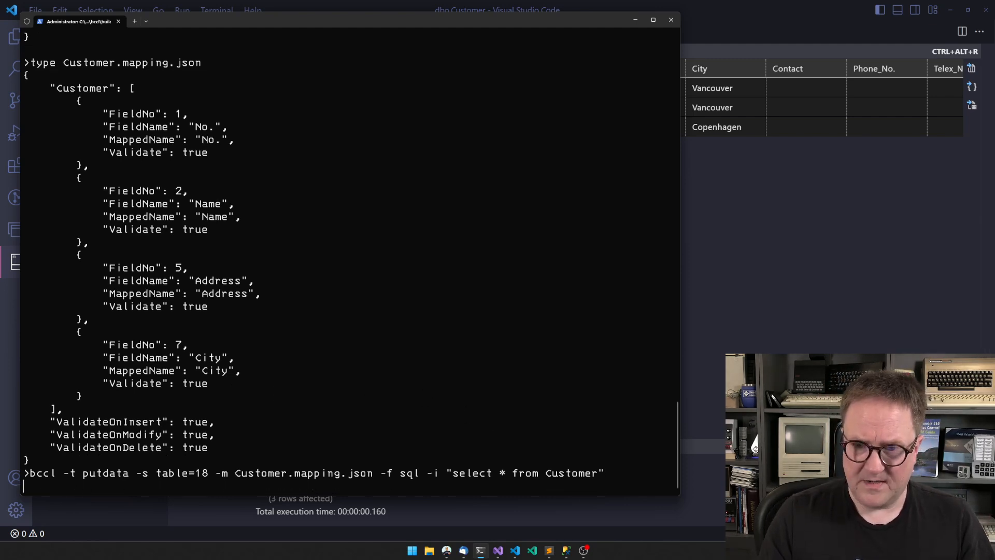
Step: Run the putdata import, inserting 3 Customer records into table 18 with 0 modified
key("Return")
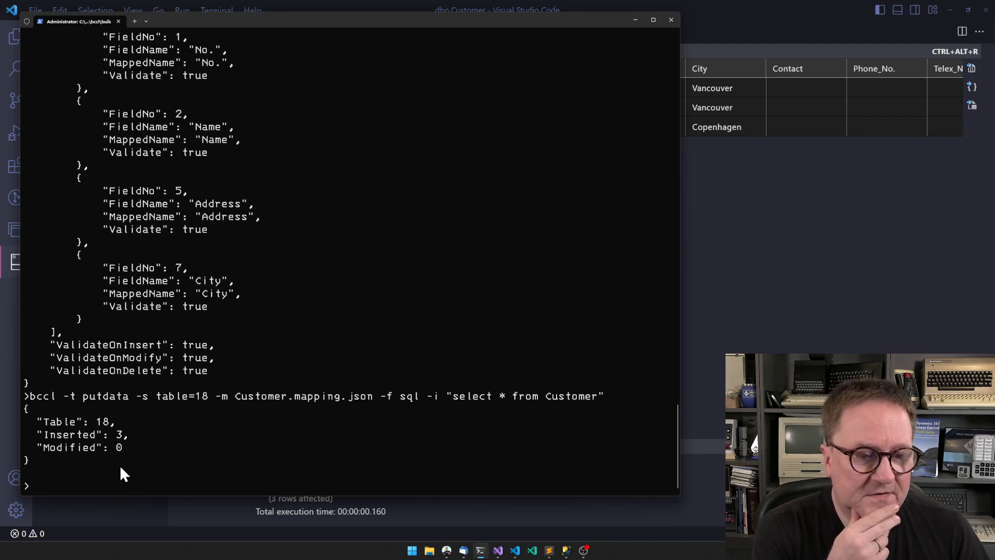
mouse_move(194, 469)
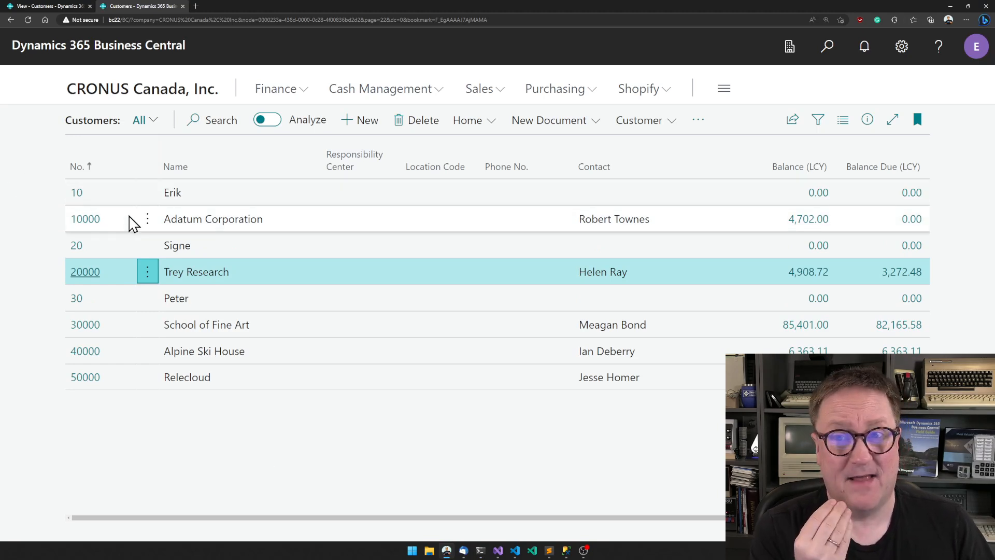
mouse_move(323, 278)
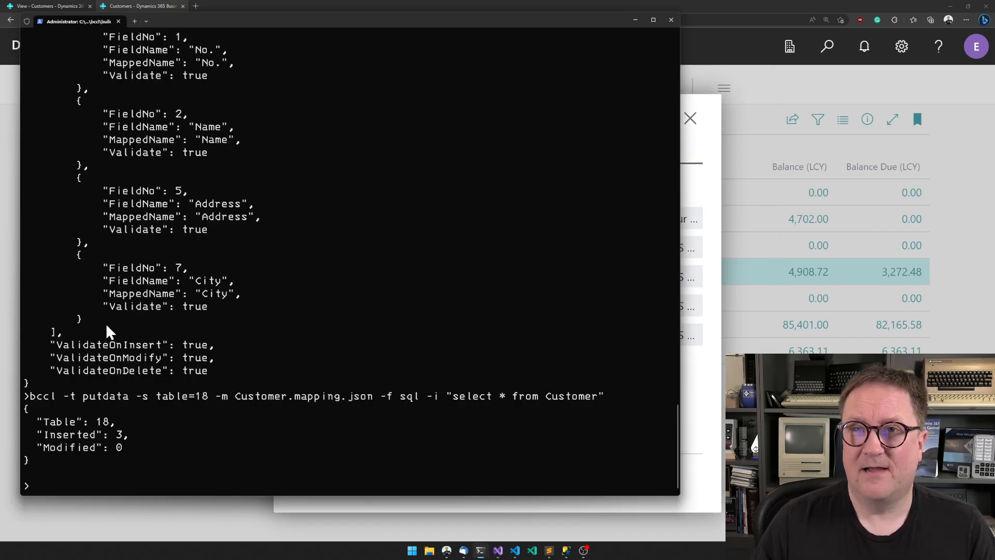
Step: Run 'bccl' with no options after the import result
type("bccl")
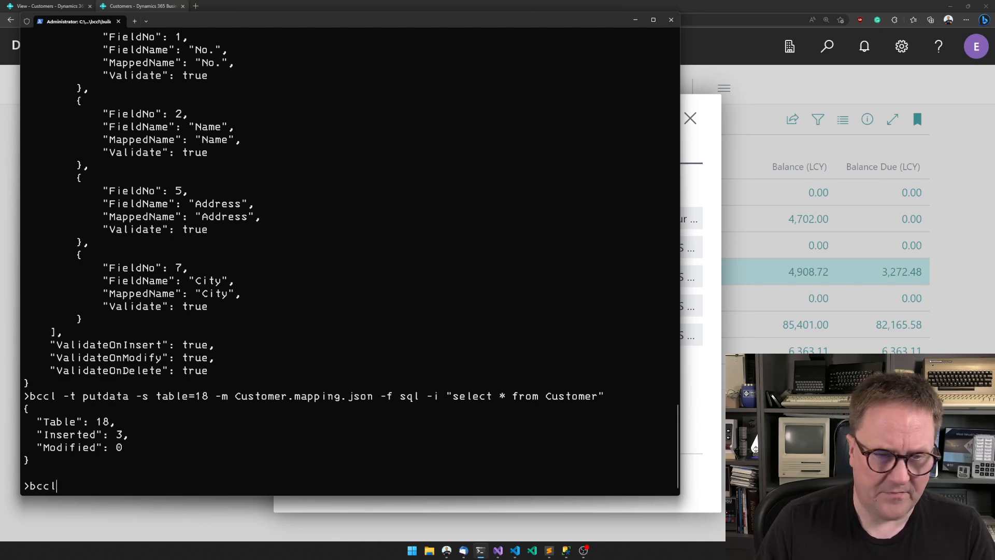
key("Return")
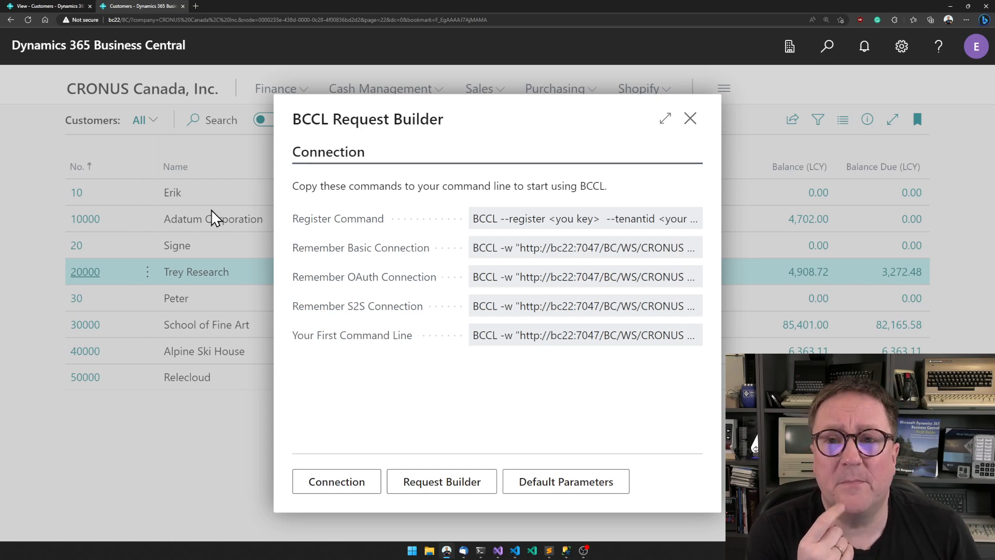
mouse_move(603, 249)
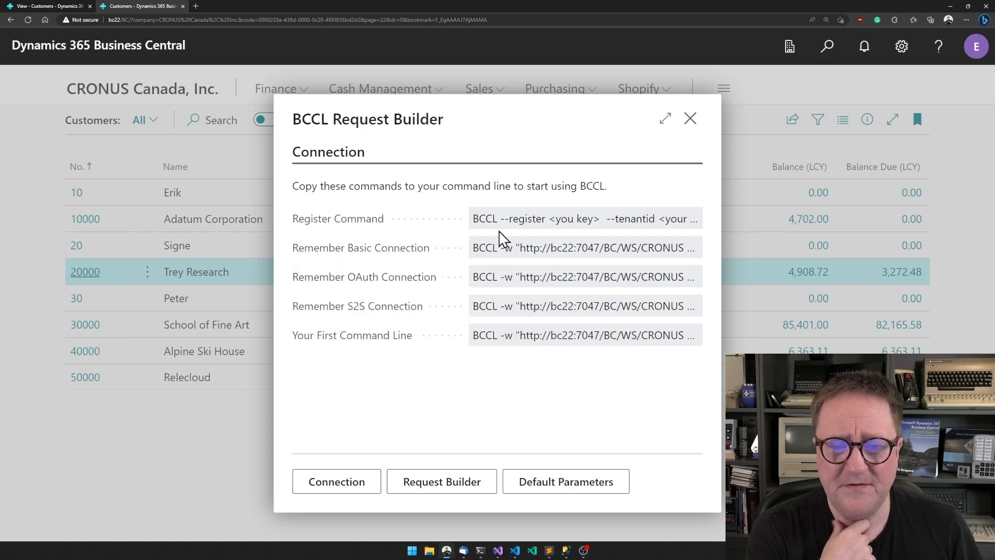
mouse_move(582, 320)
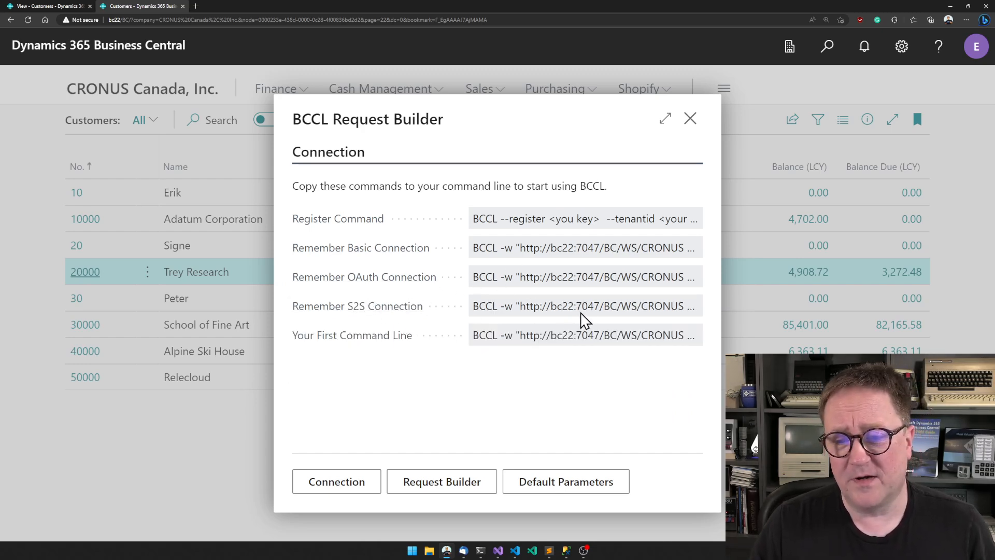
mouse_move(583, 305)
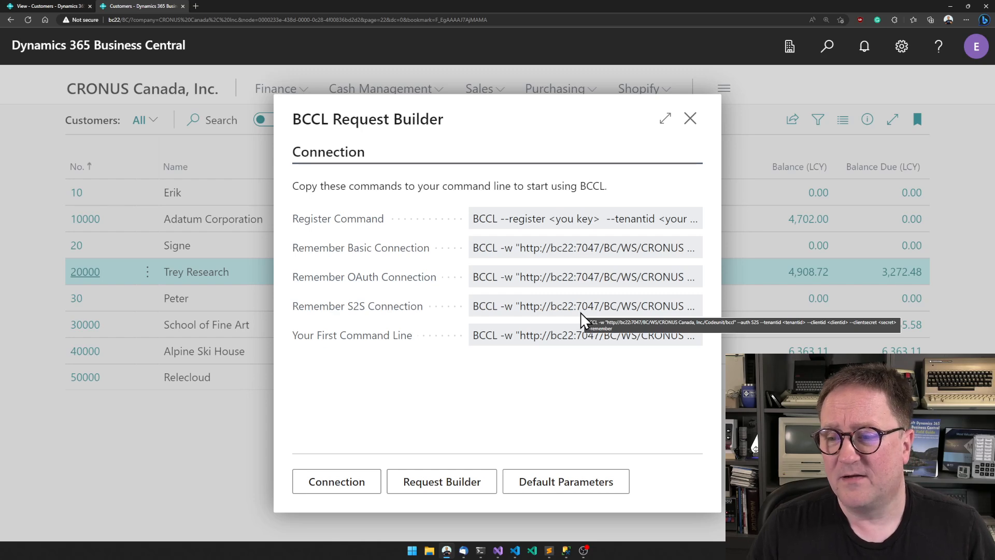
Step: Switch the BCCL Request Builder dialog to its Request Builder page
left_click(441, 480)
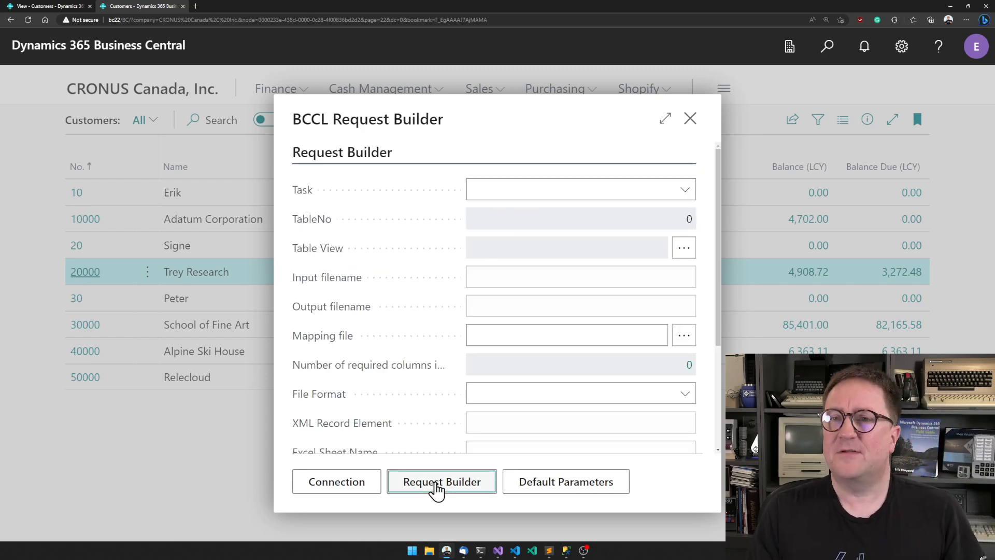
Step: Choose task GETDATA and enter TableNo 17 in the Request Builder form
left_click(570, 189)
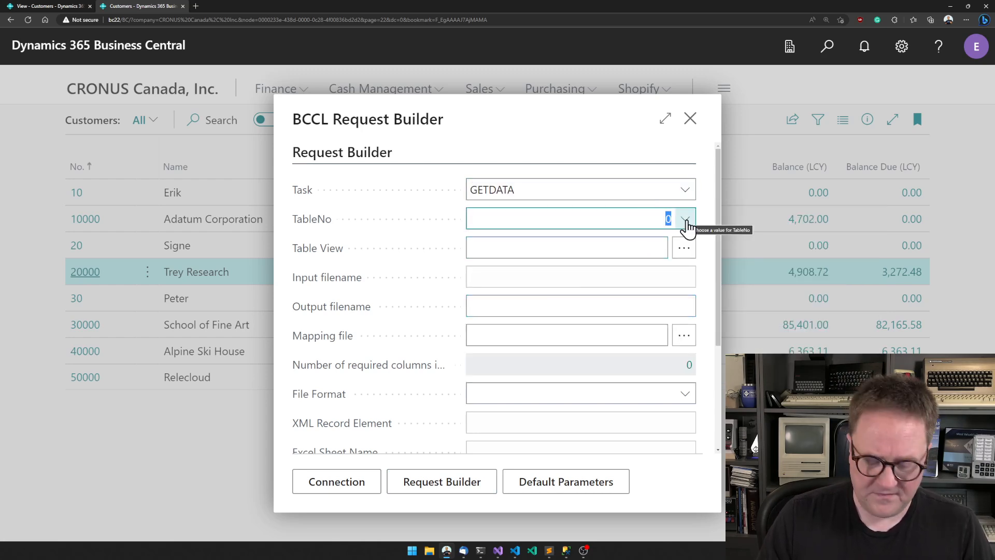
type("17")
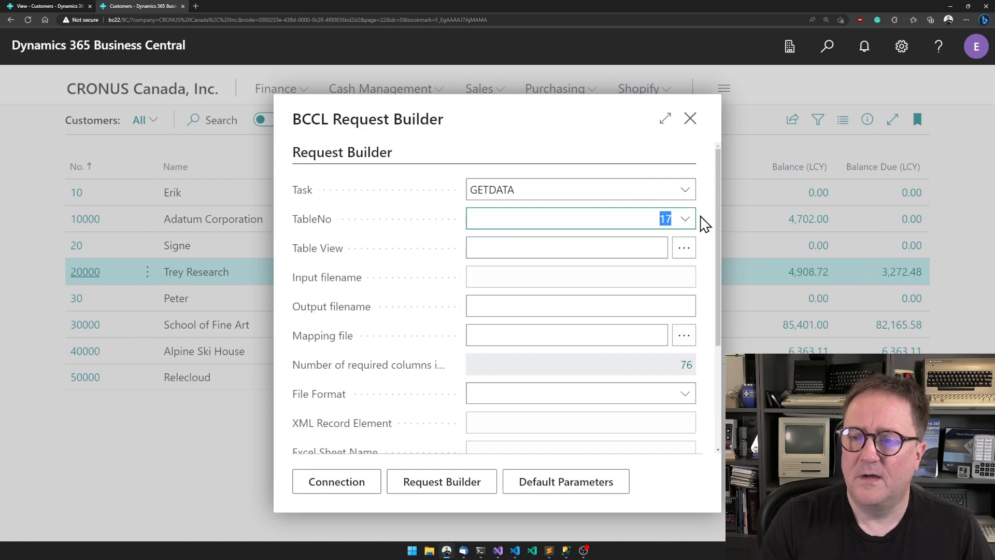
left_click(566, 248)
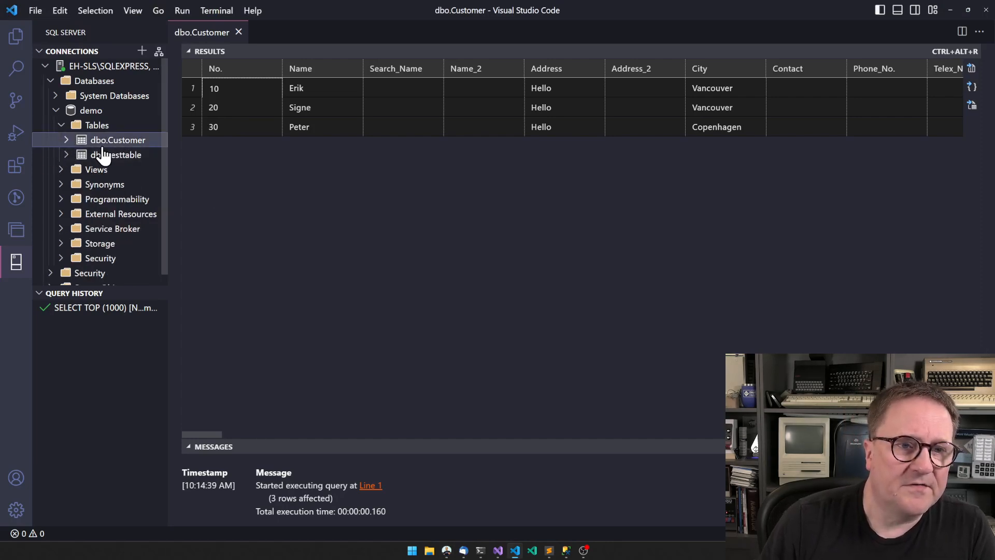
mouse_move(117, 140)
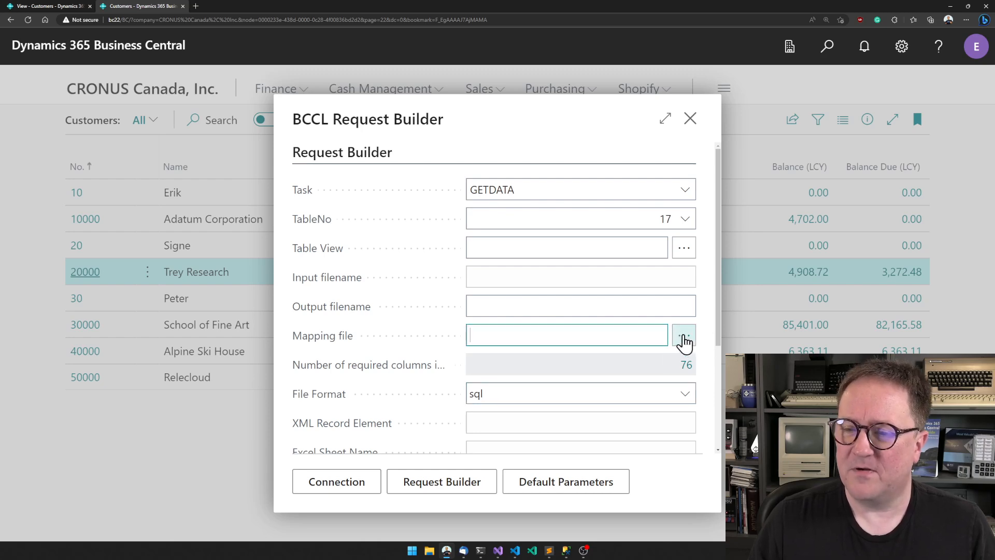
Step: Open Mapping Builder for table 17 and export its SQL Create Table script to Visual Studio Code
left_click(684, 334)
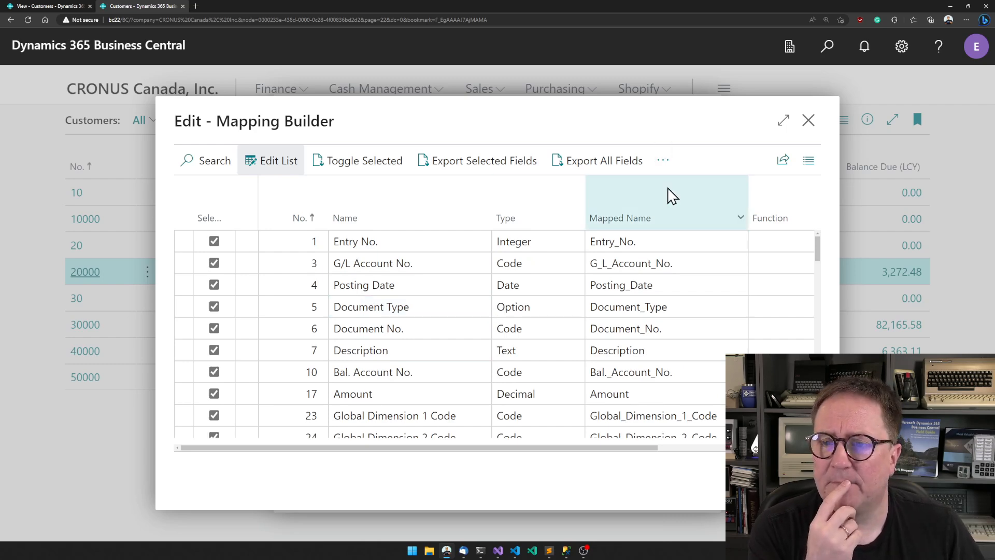
left_click(662, 159)
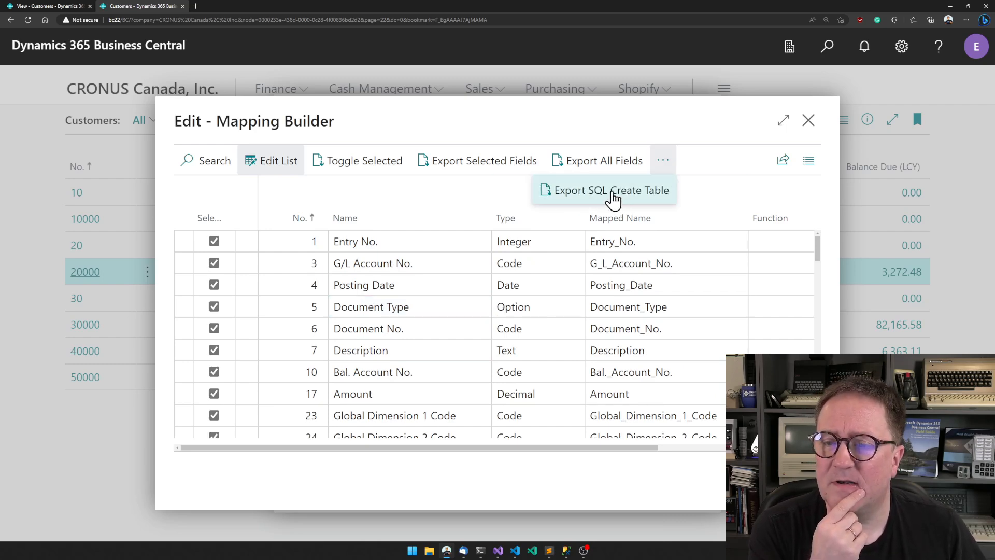
mouse_move(610, 190)
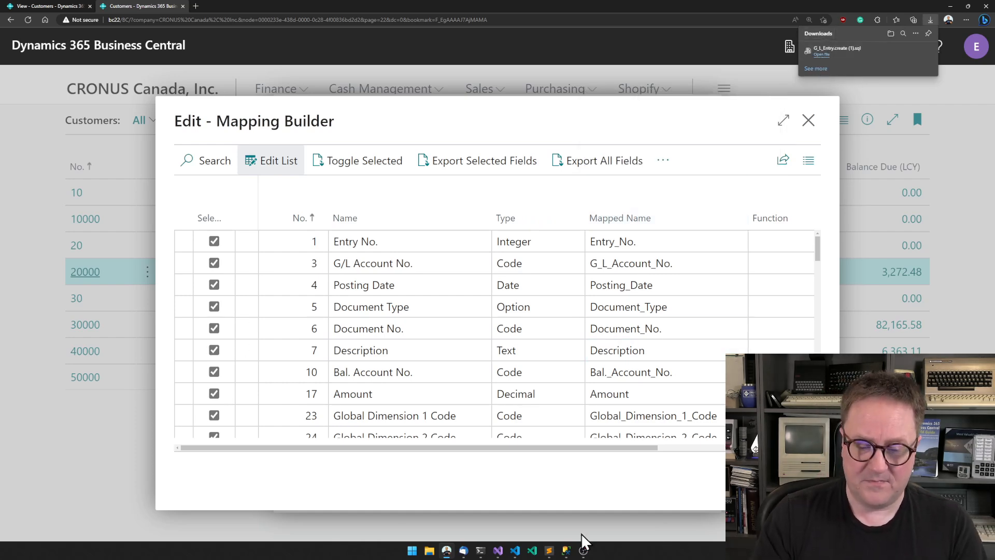
left_click(514, 550)
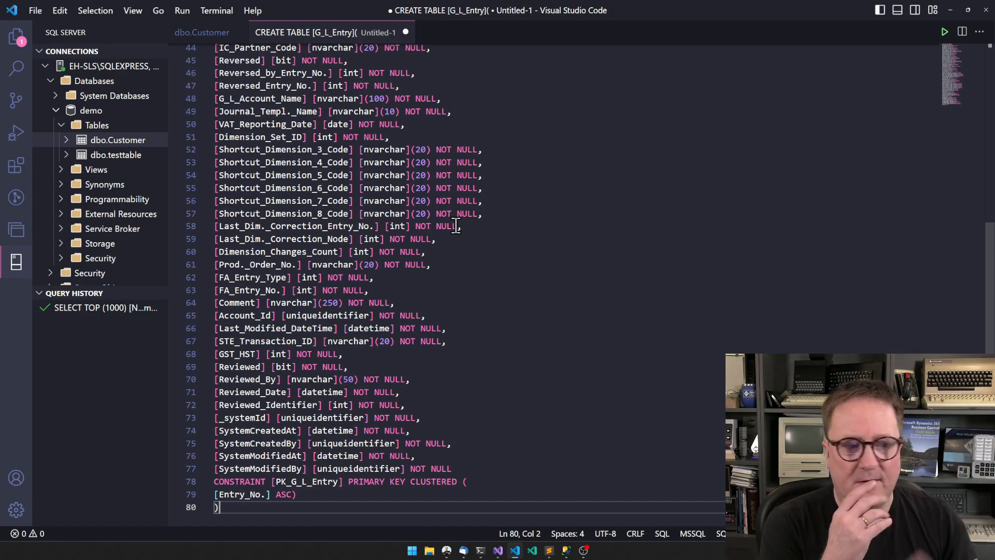
Step: Review the pasted CREATE TABLE script and run it against the demo database
scroll("up", 3)
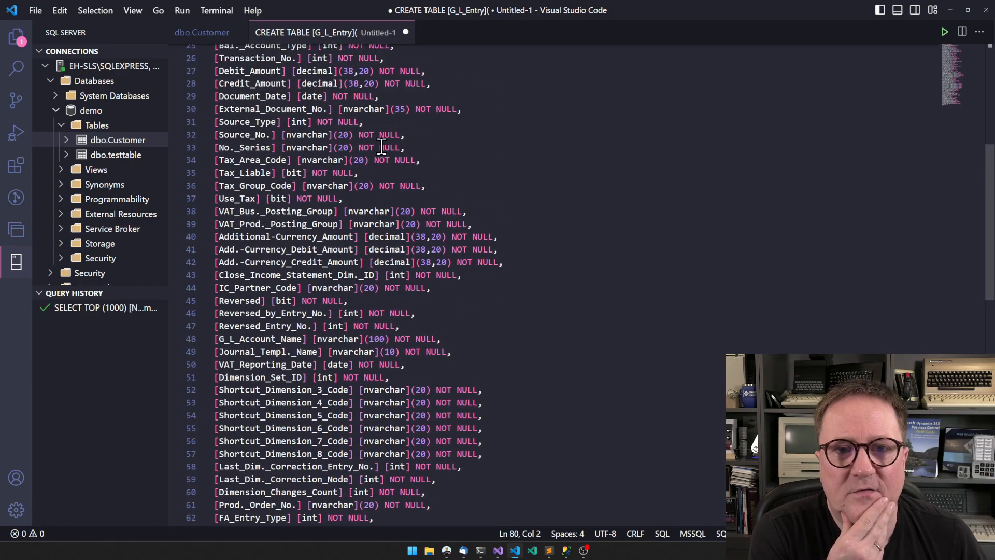
scroll("up", 3)
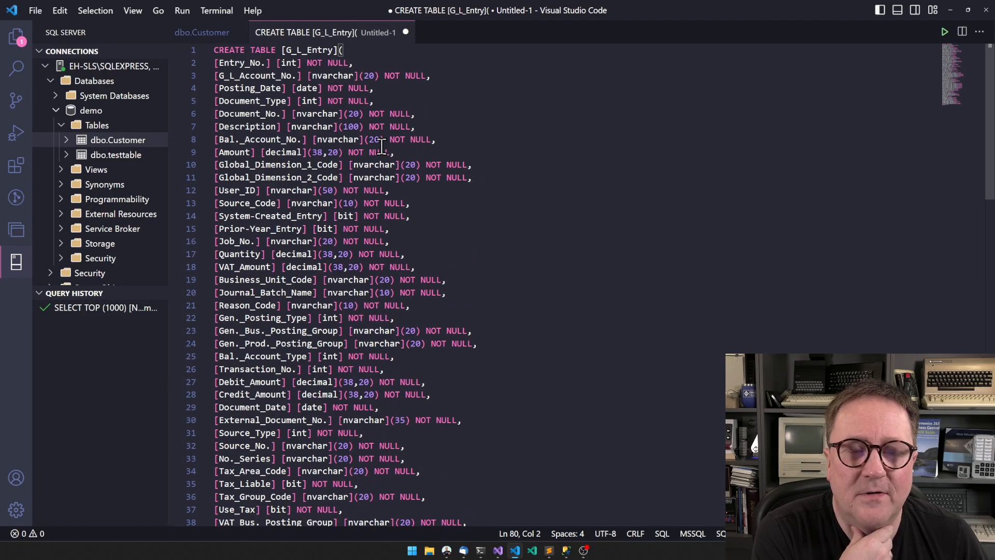
scroll("down", 3)
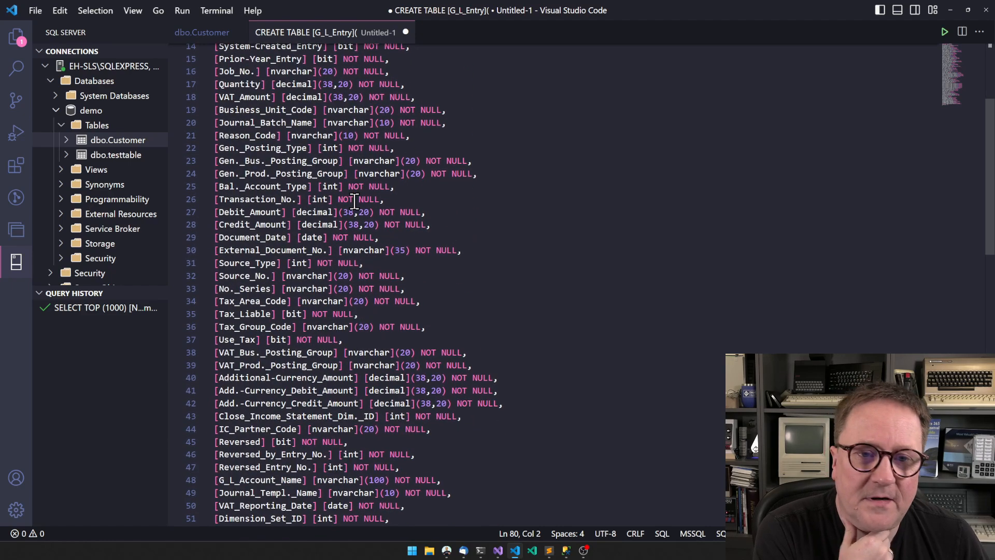
scroll("down", 3)
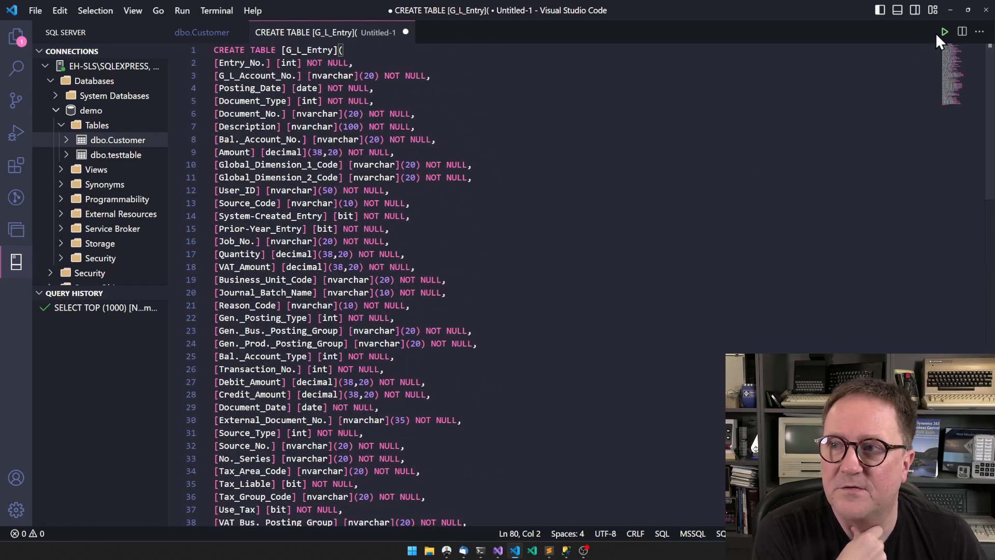
left_click(943, 31)
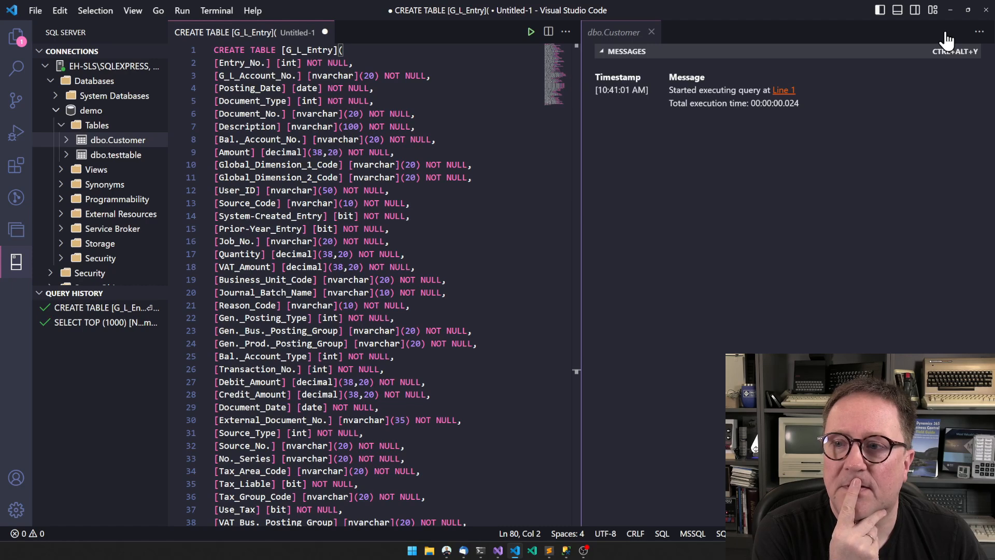
mouse_move(475, 112)
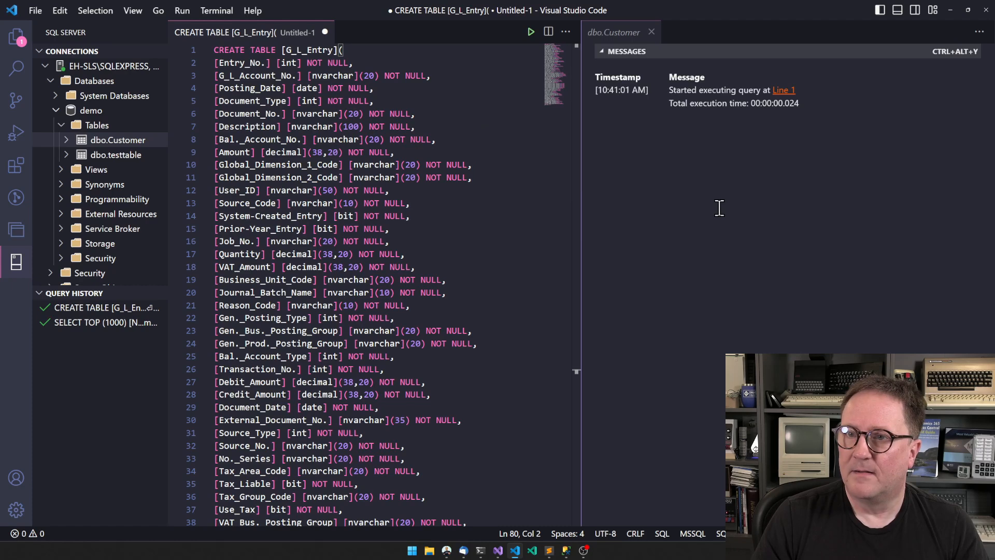
Step: Refresh the demo database's Tables folder so the new G_L_Entry table appears
left_click(97, 125)
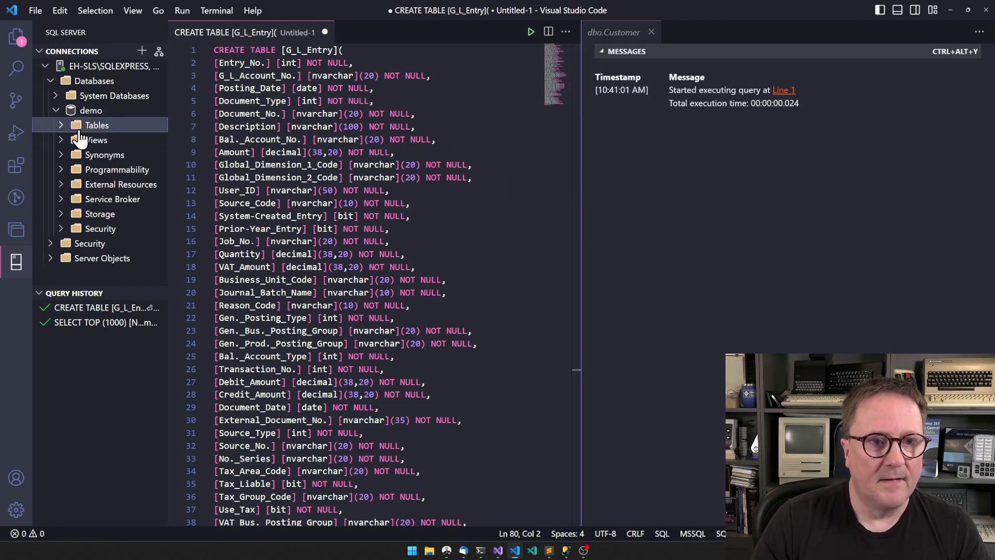
left_click(96, 125)
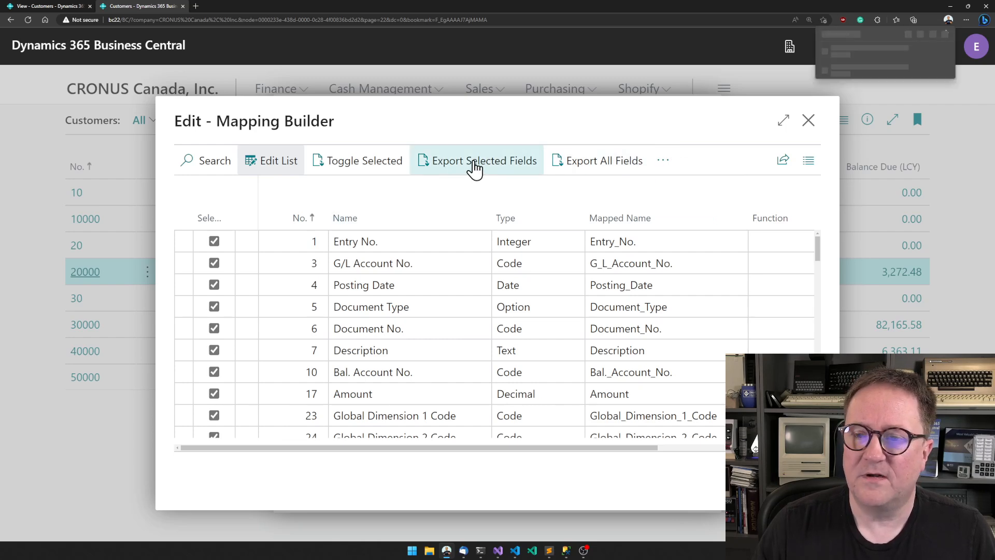
Step: Export the selected G/L Entry fields as a G_L_Entry mapping JSON file
left_click(477, 160)
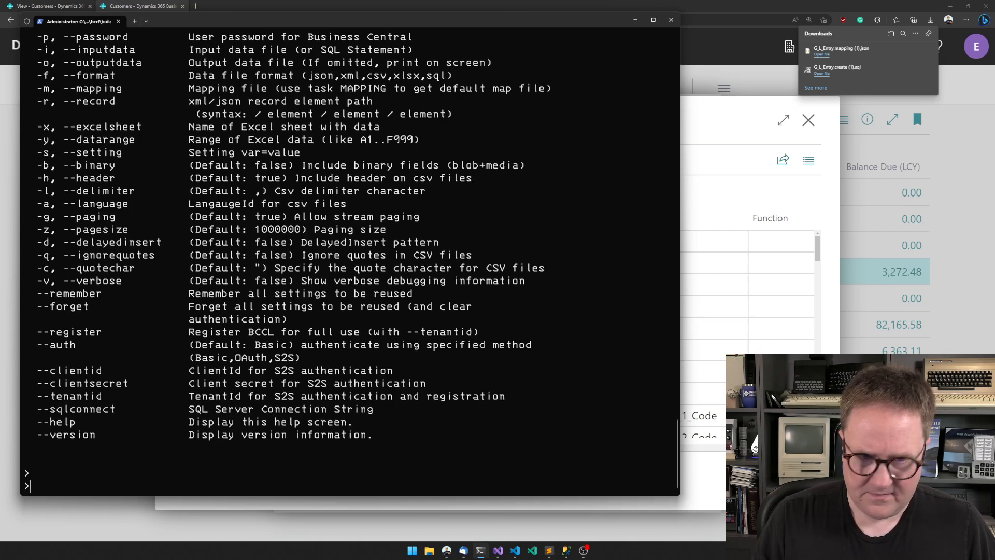
Step: Compose bccl -t getdata -s table=17 -m G_L_Entry.mapping.json -f sql -o G_L_Entry at the prompt
type("bccl")
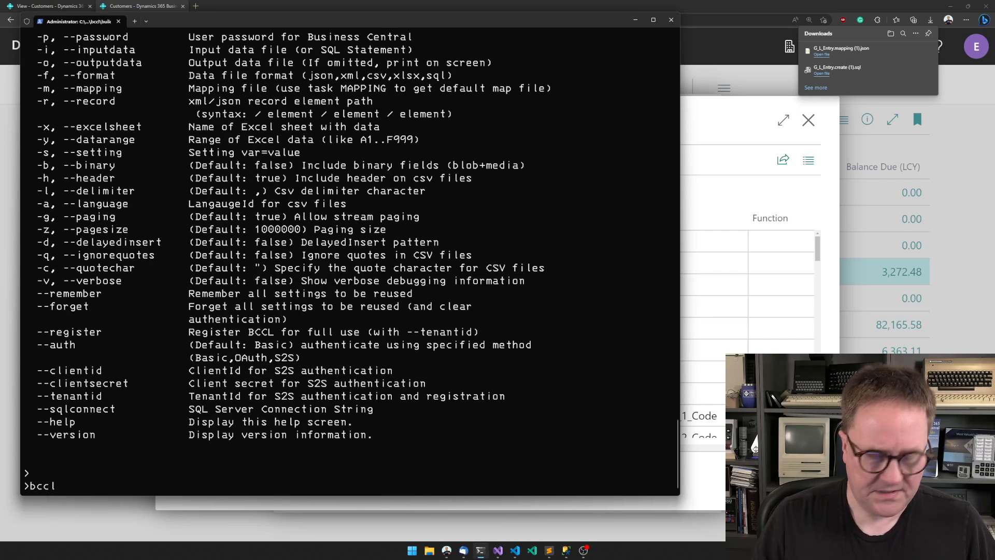
type("-t getdata -")
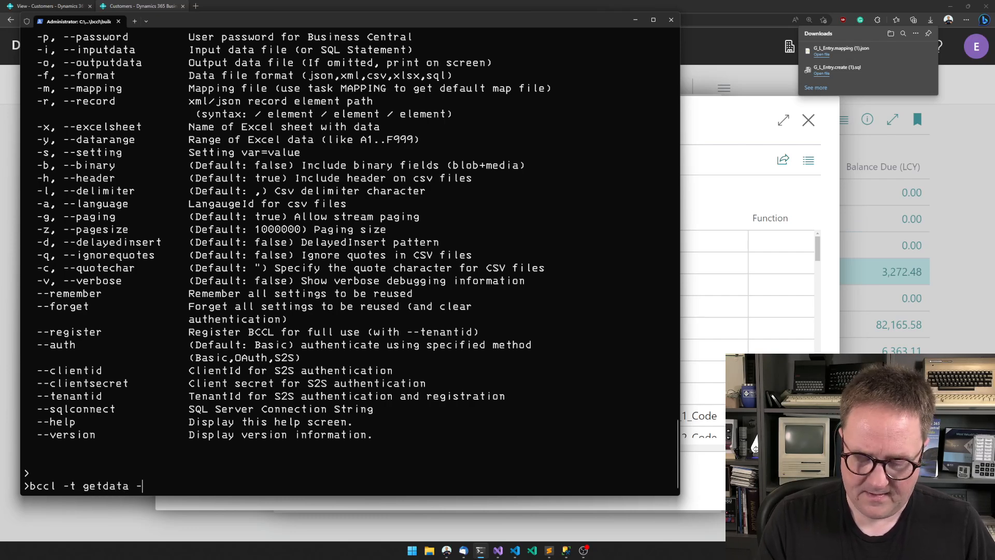
type("s table=17 -m m")
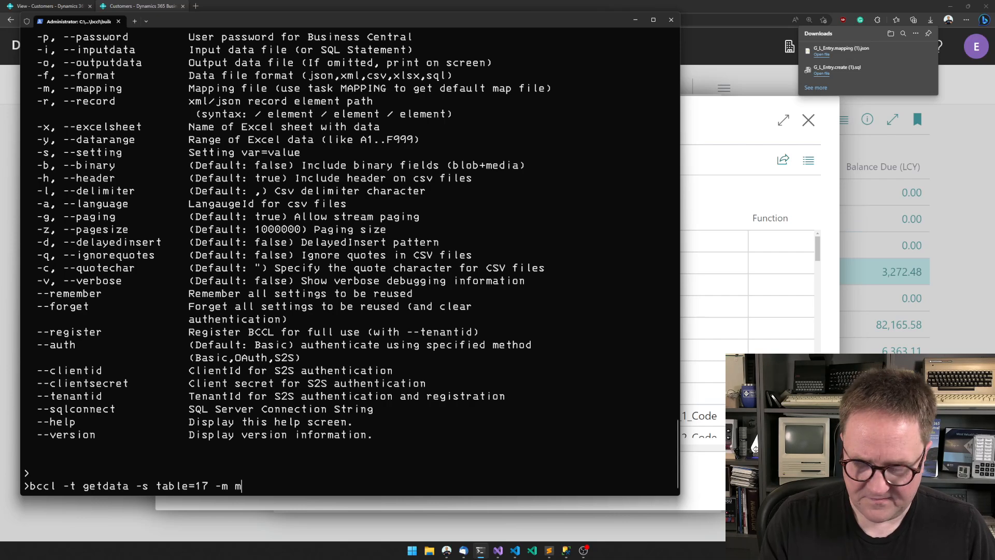
type("G_L_Entry.mapping.json")
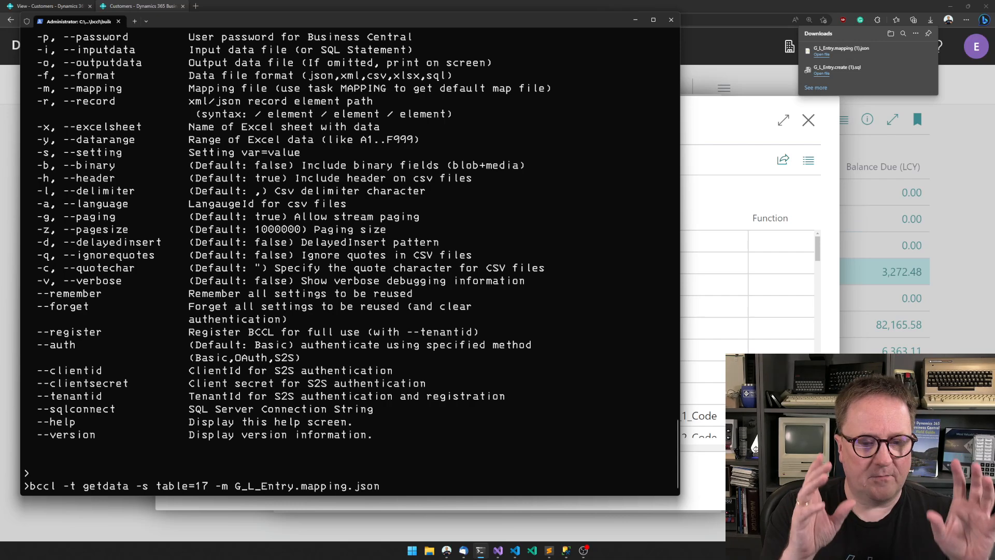
type("-f sql -o")
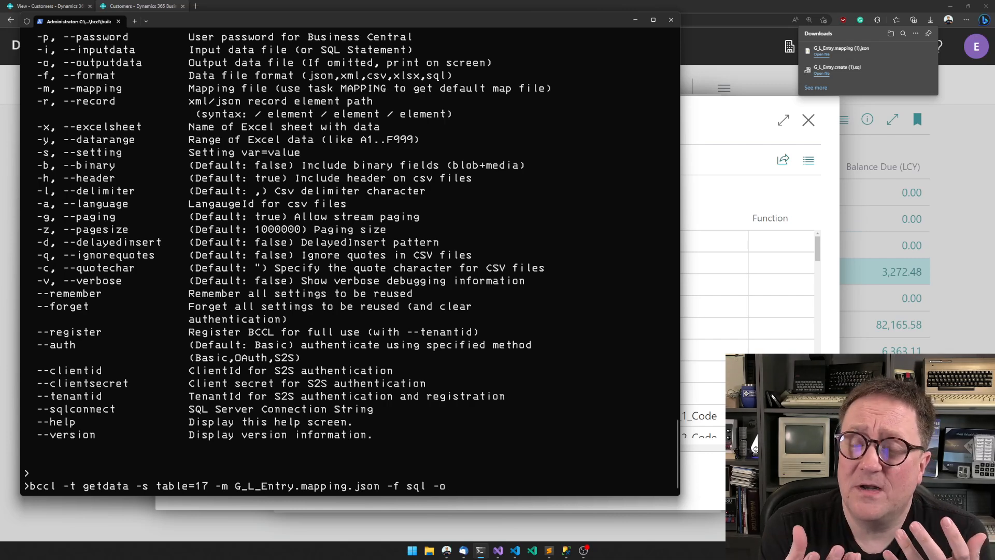
mouse_move(398, 194)
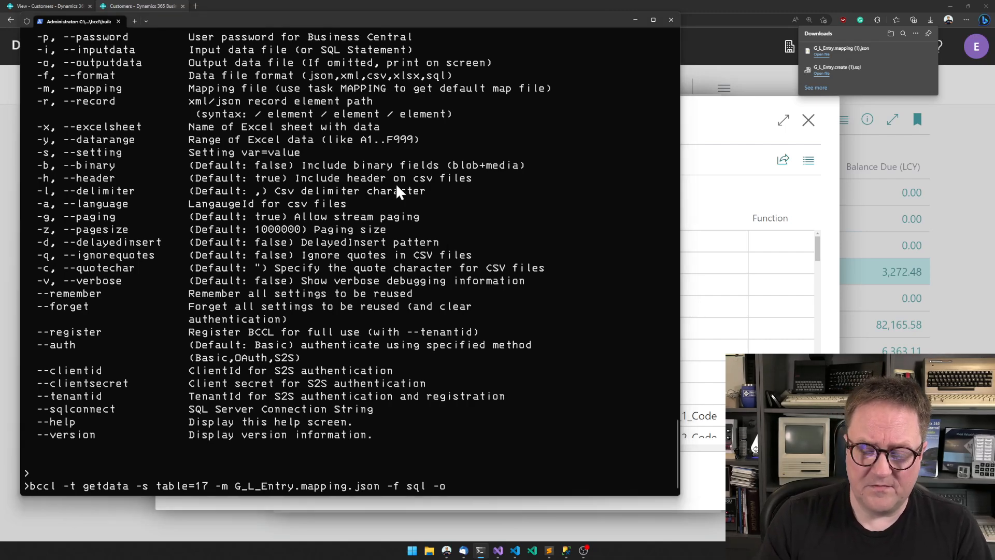
type("G")
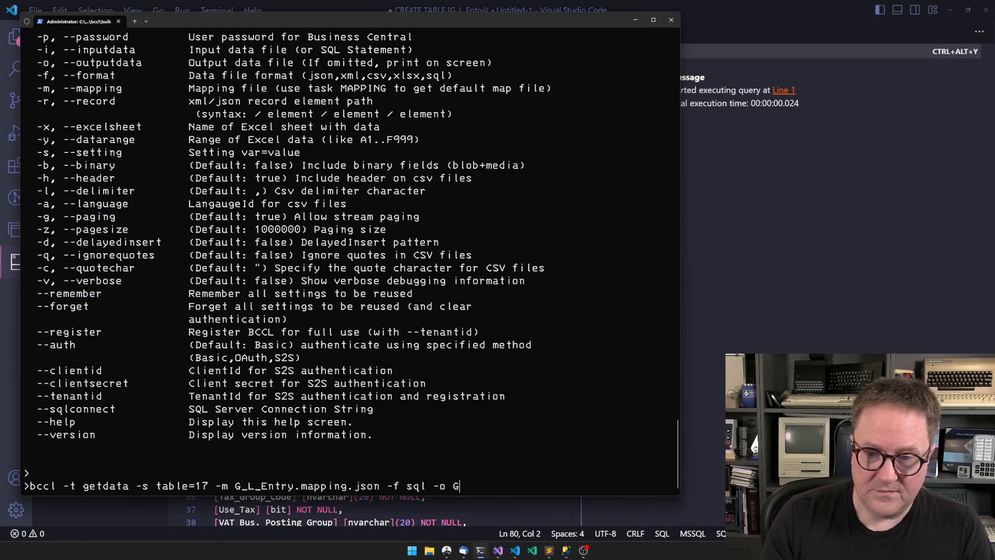
type("_L_Entry")
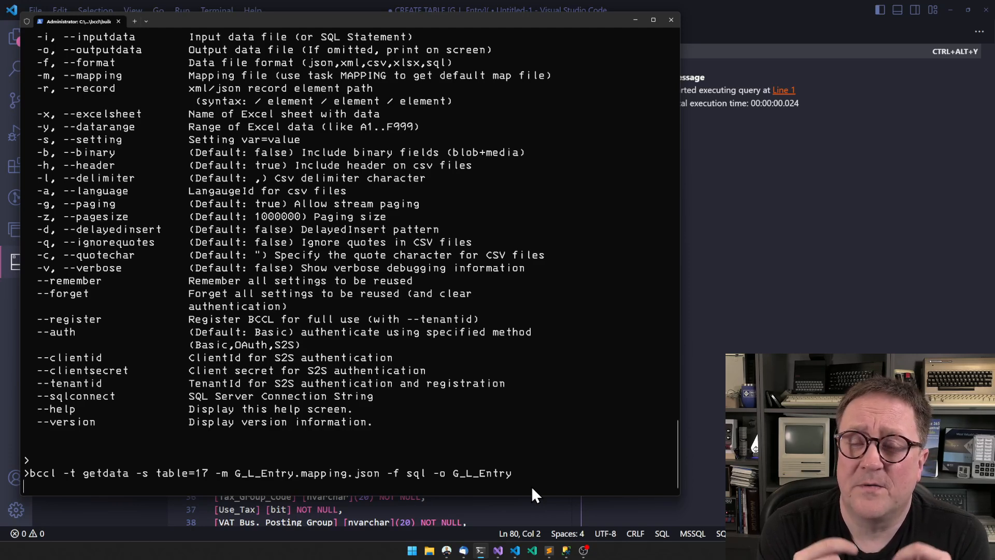
key("Return")
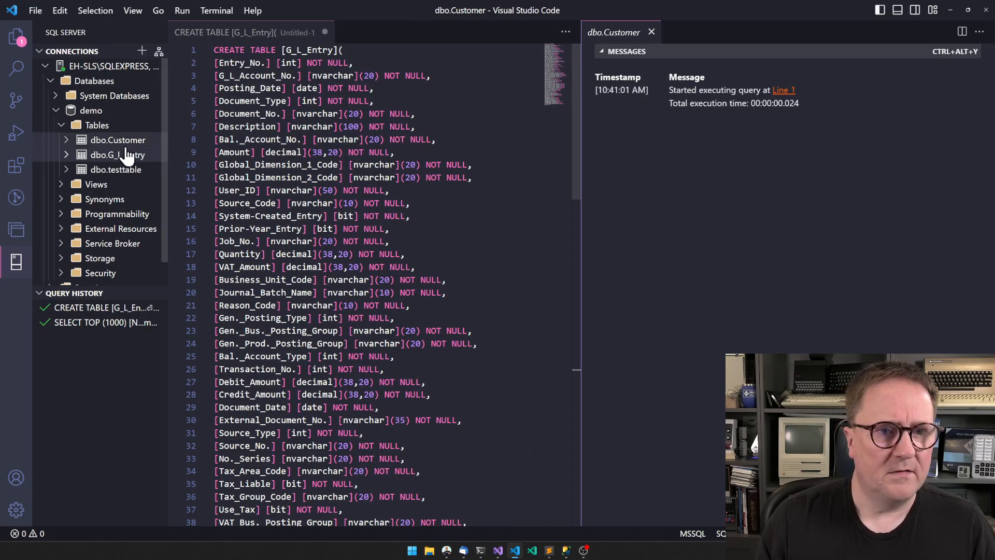
mouse_move(81, 160)
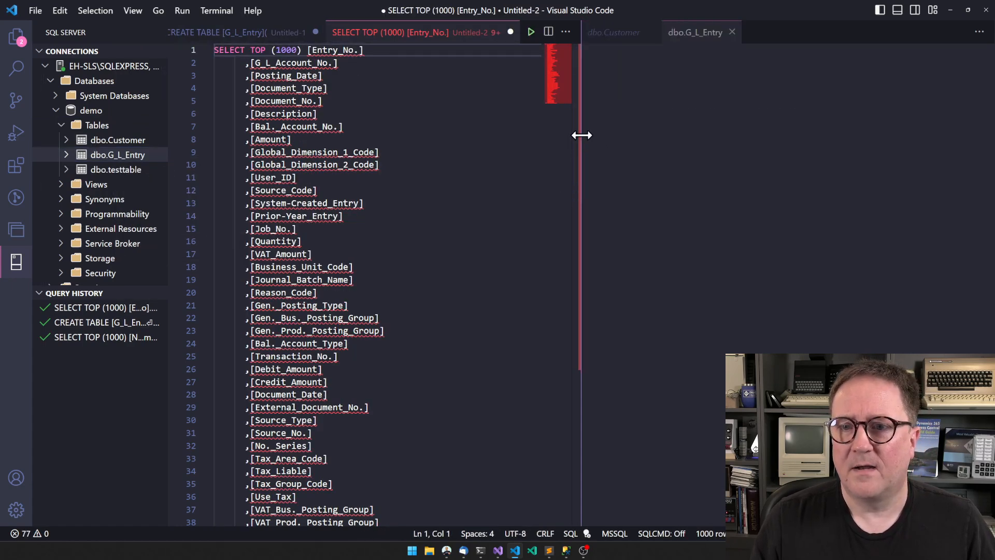
Step: Widen the results grid showing the top 1000 exported G_L_Entry rows
left_click(530, 32)
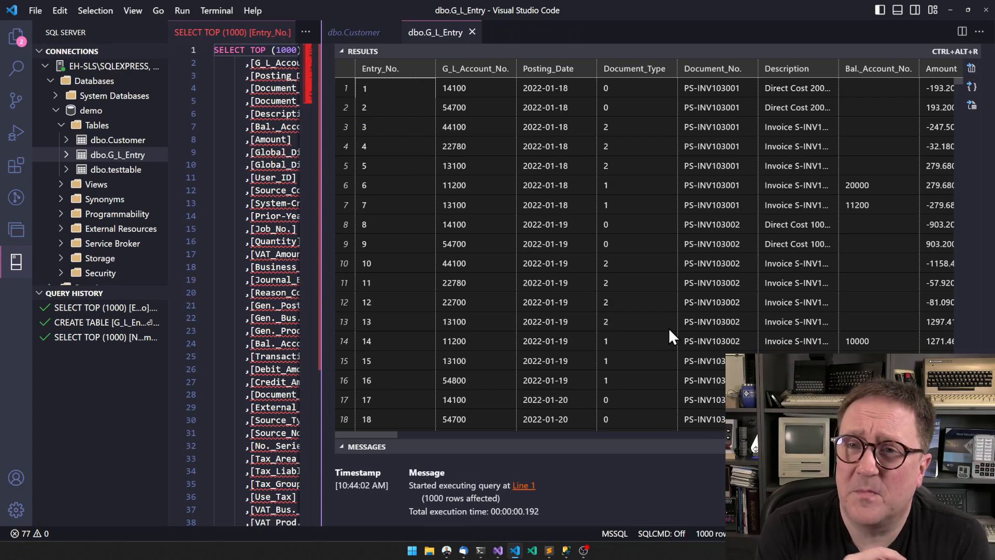